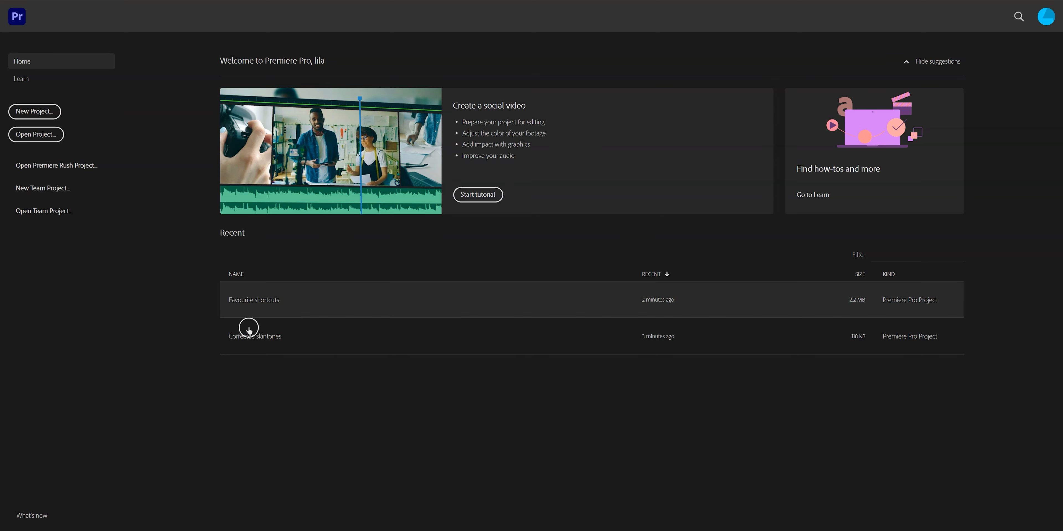
mouse_move(254, 336)
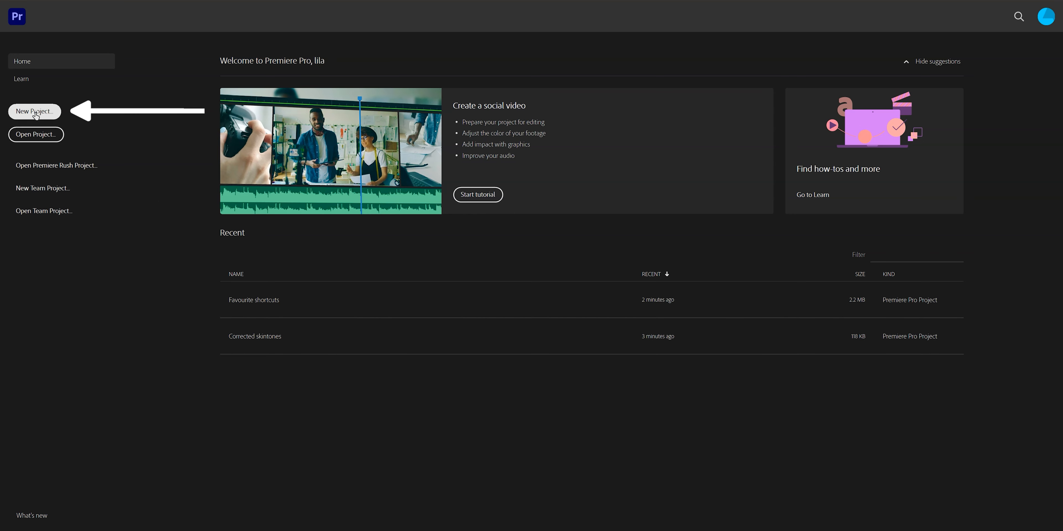
Step: Start a new project and name it 'Vlog'
click(34, 112)
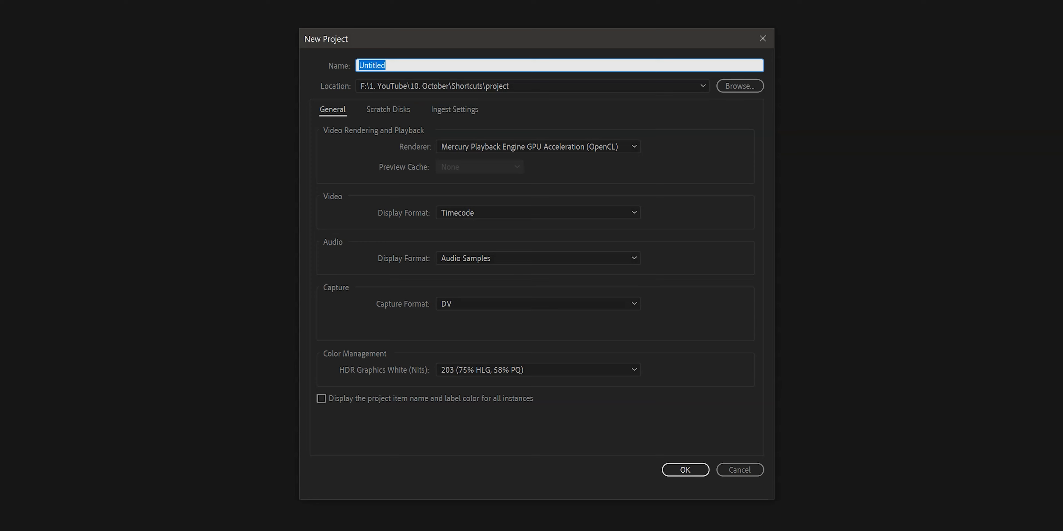
mouse_move(407, 65)
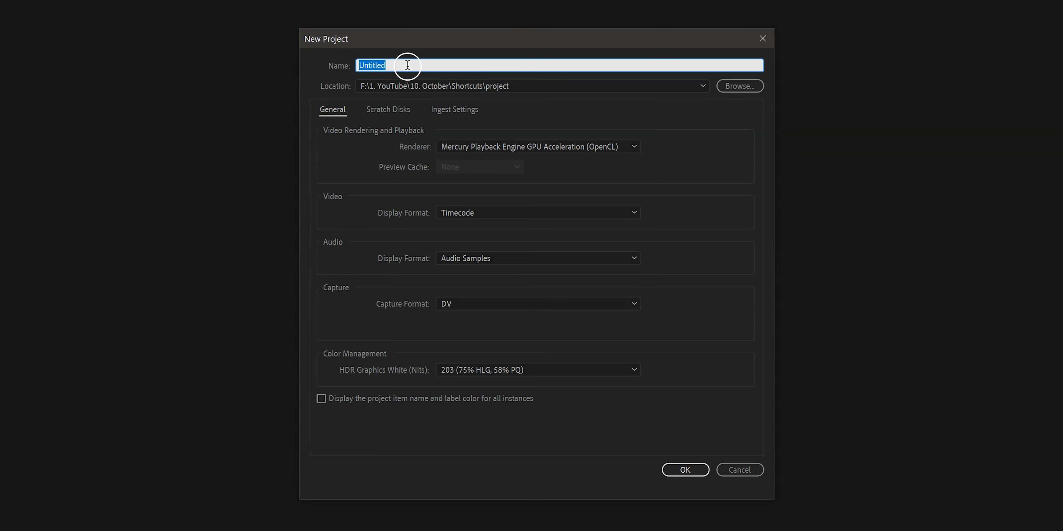
text(Vlog)
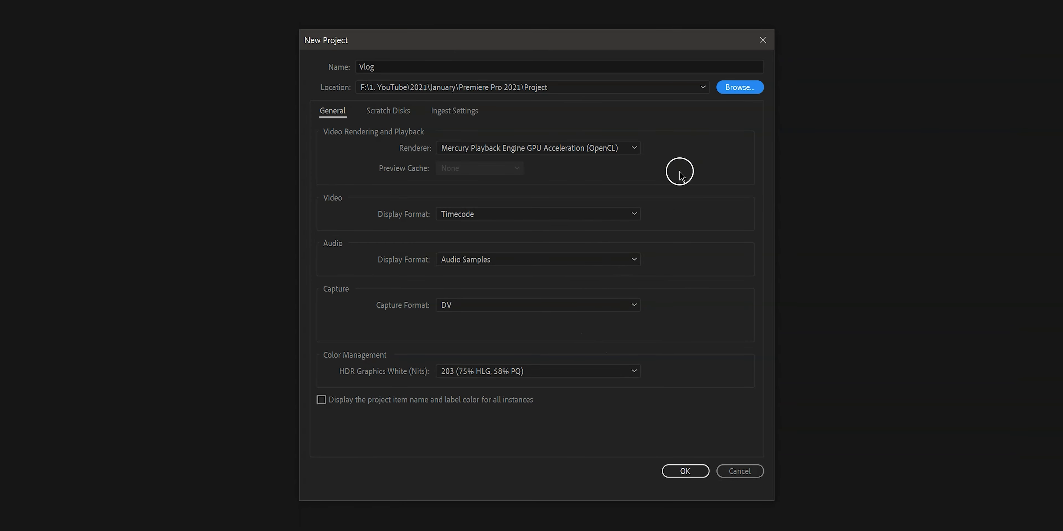
mouse_move(413, 154)
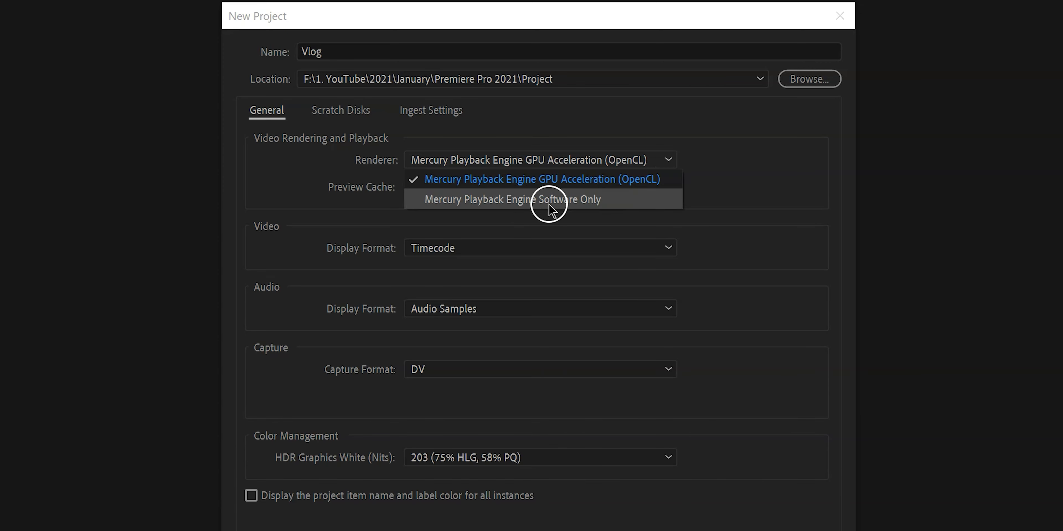
mouse_move(641, 188)
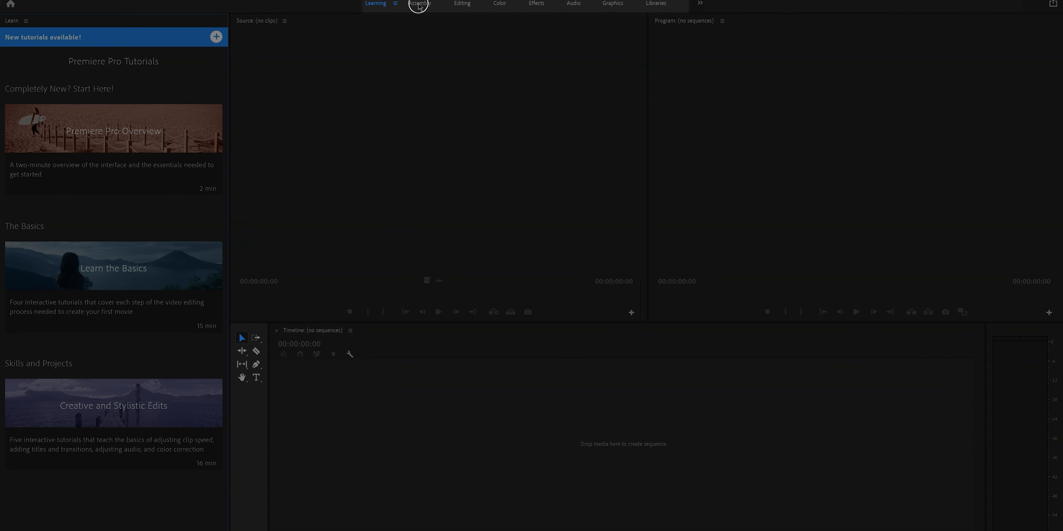
mouse_move(233, 351)
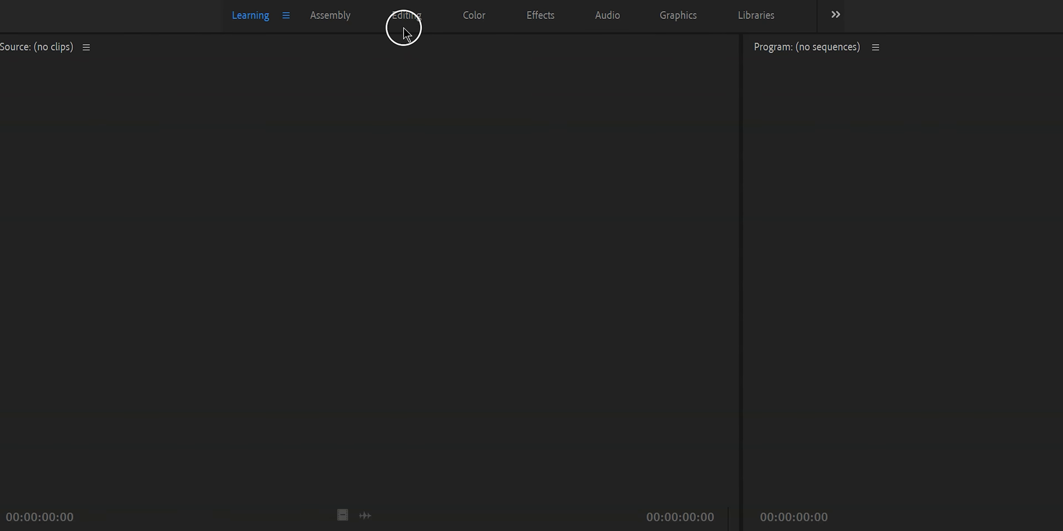
Step: Switch the interface to the Editing workspace
click(406, 14)
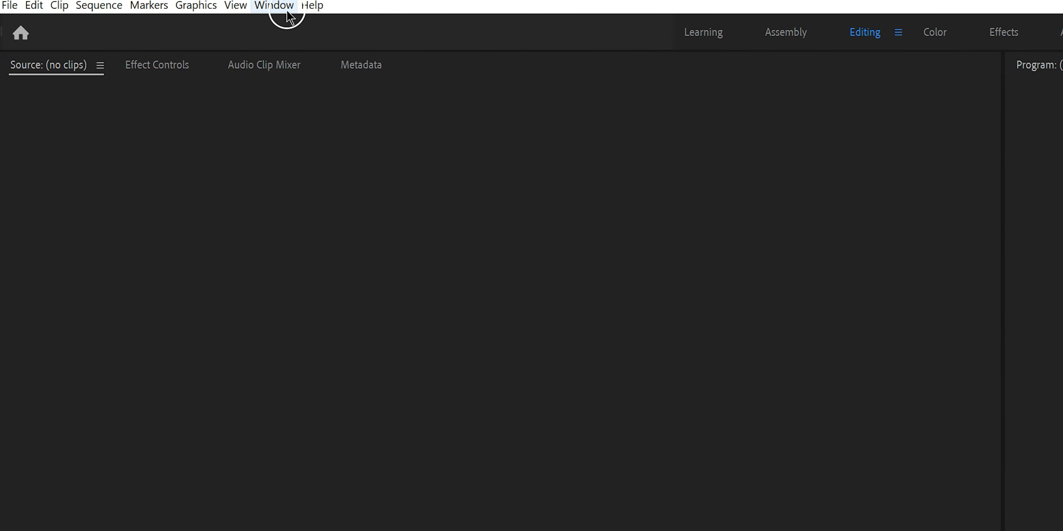
Step: Reset the Editing workspace to its saved layout and close the Metadata panel
click(274, 5)
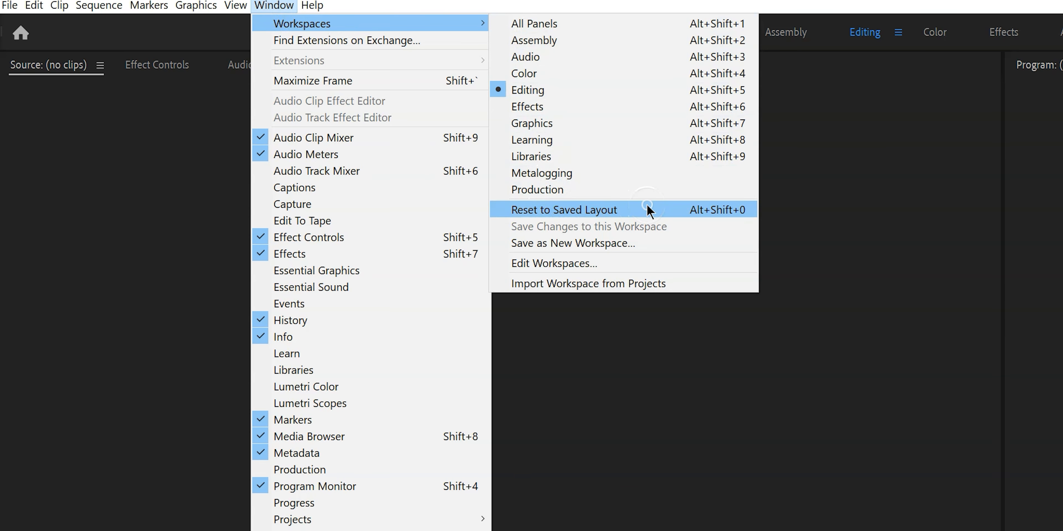
click(563, 209)
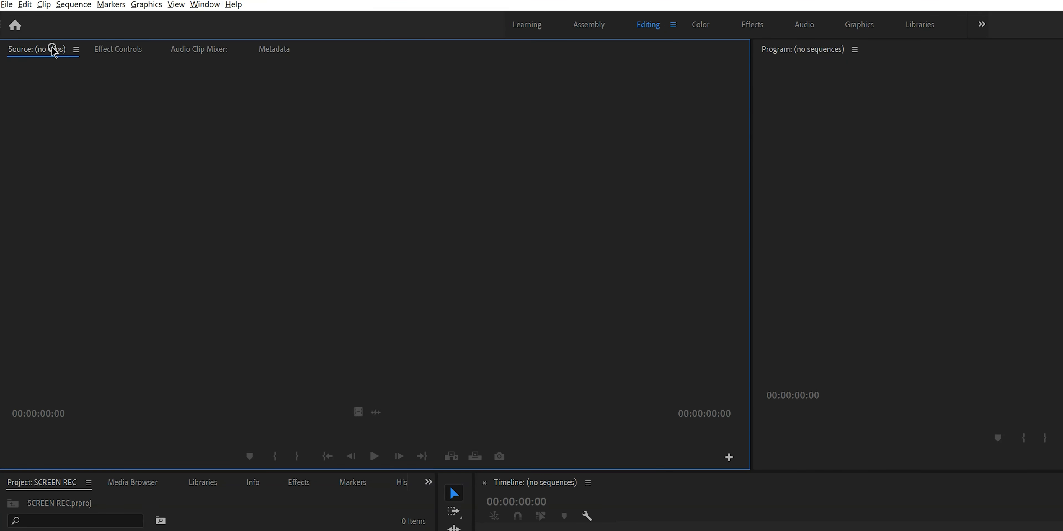
right_click(34, 49)
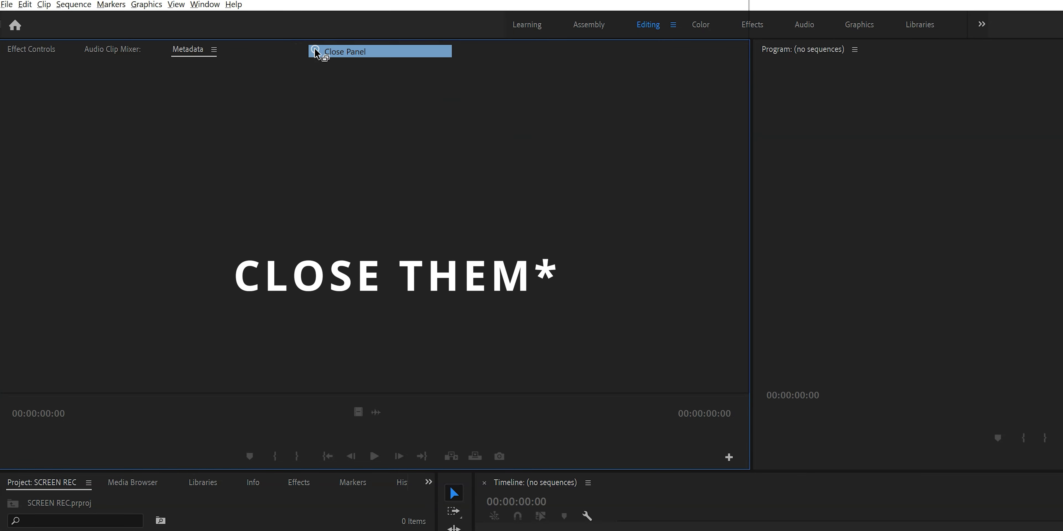
click(345, 51)
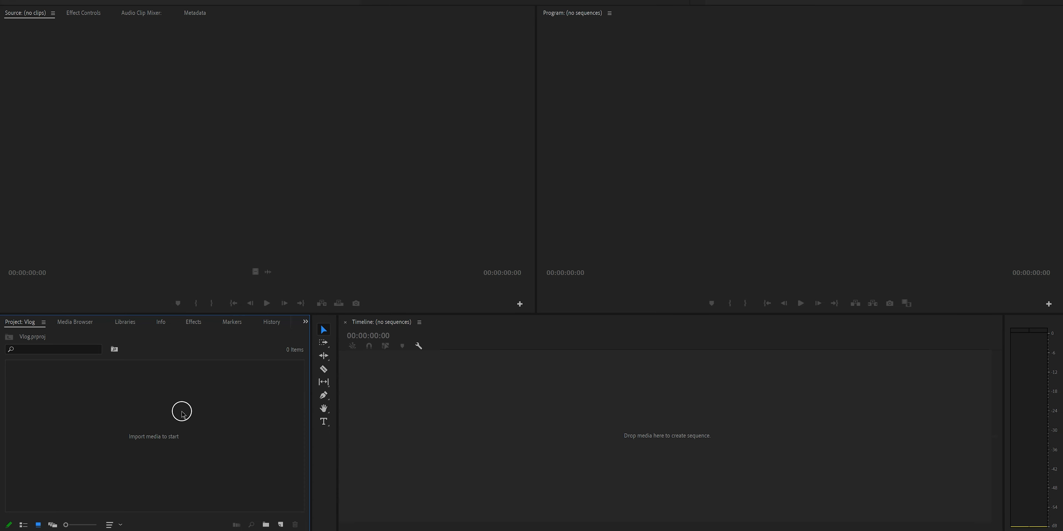
mouse_move(147, 444)
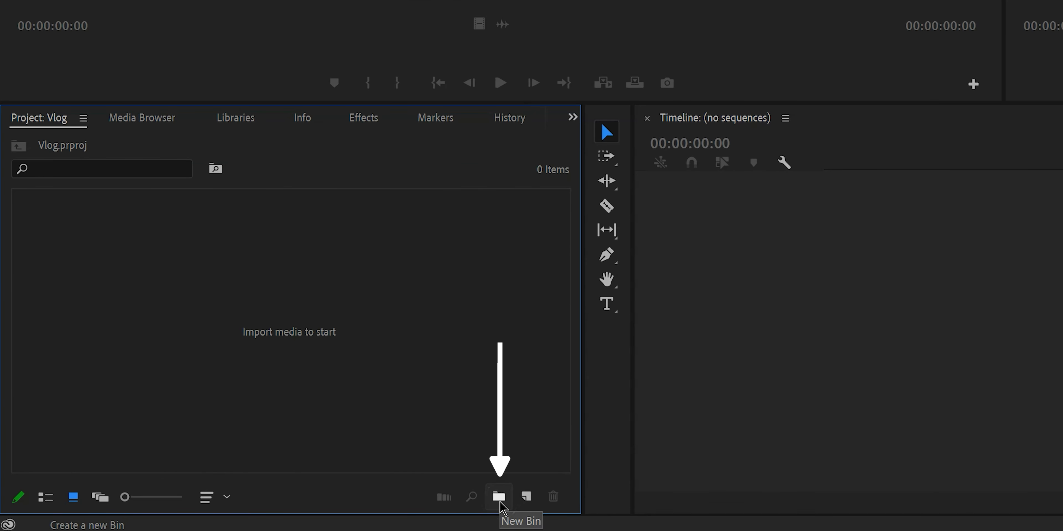
Step: Create four bins in the Project panel named A-roll, B-roll, Audio and Assets
click(498, 497)
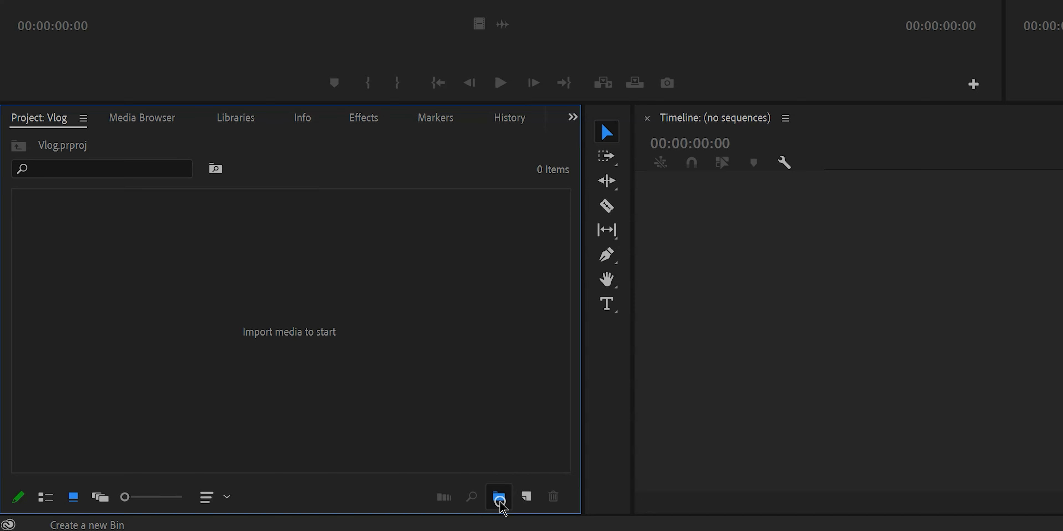
click(499, 497)
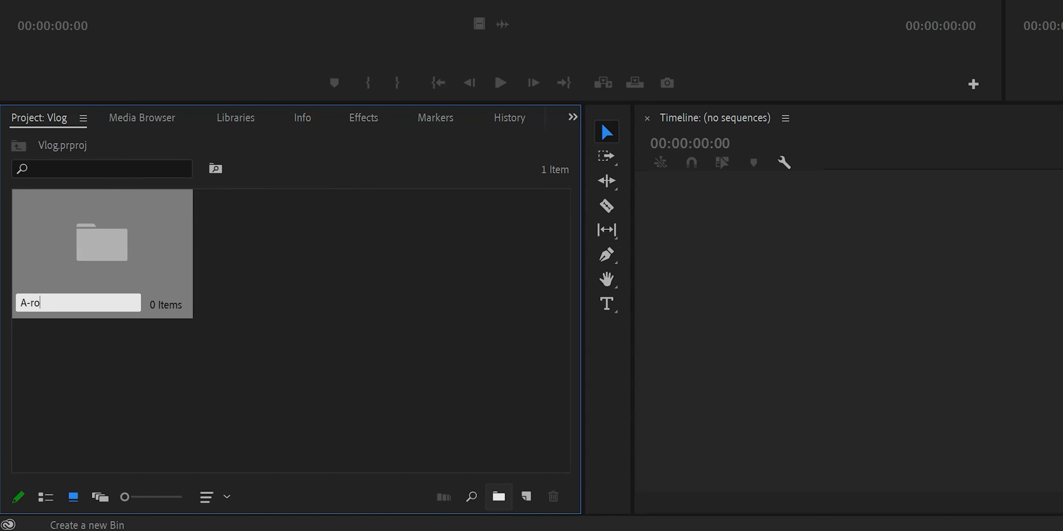
click(498, 498)
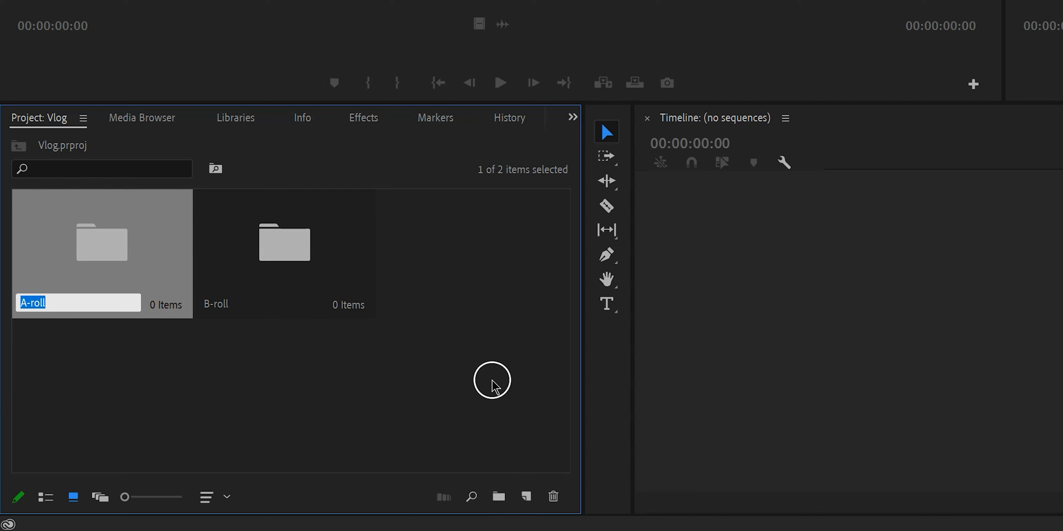
click(498, 497)
text(Audio)
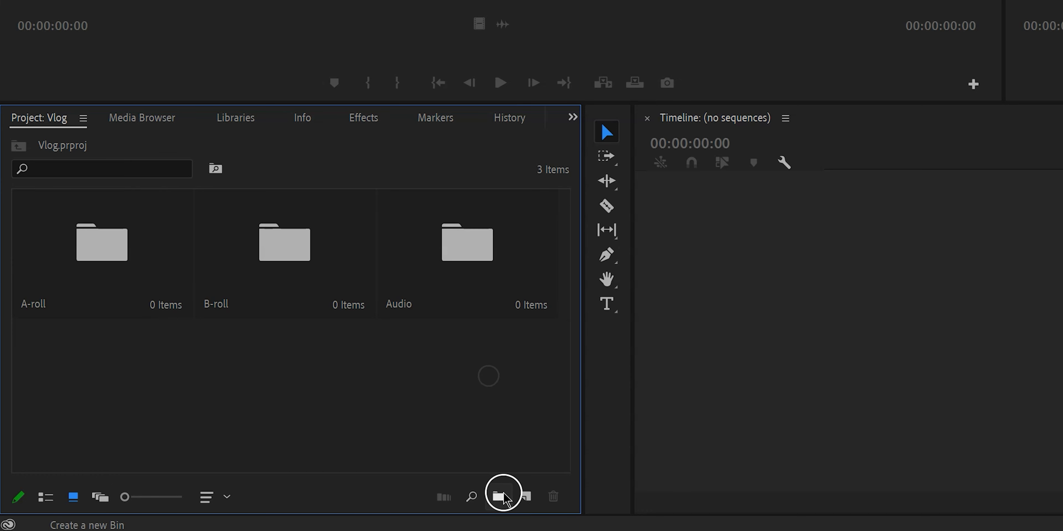
click(499, 497)
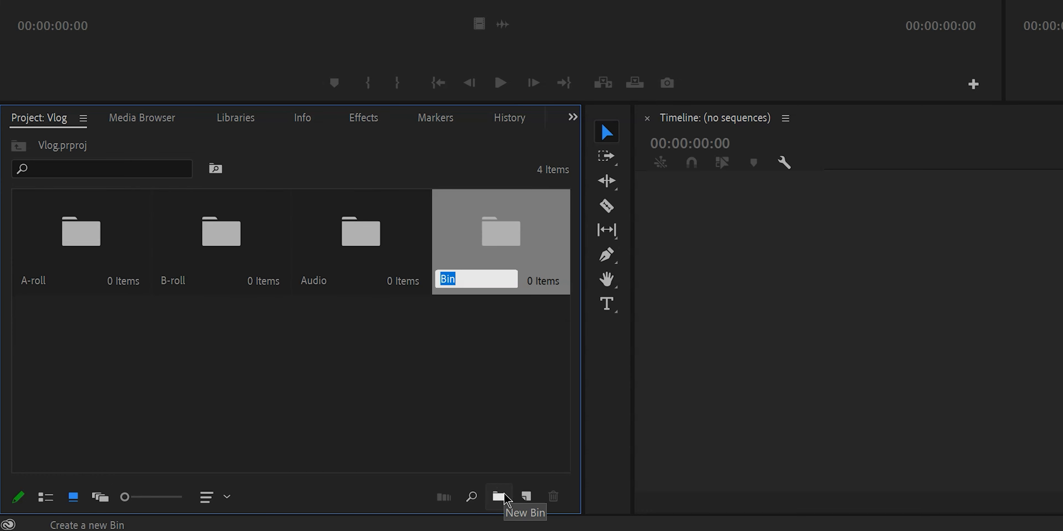
text(Assets)
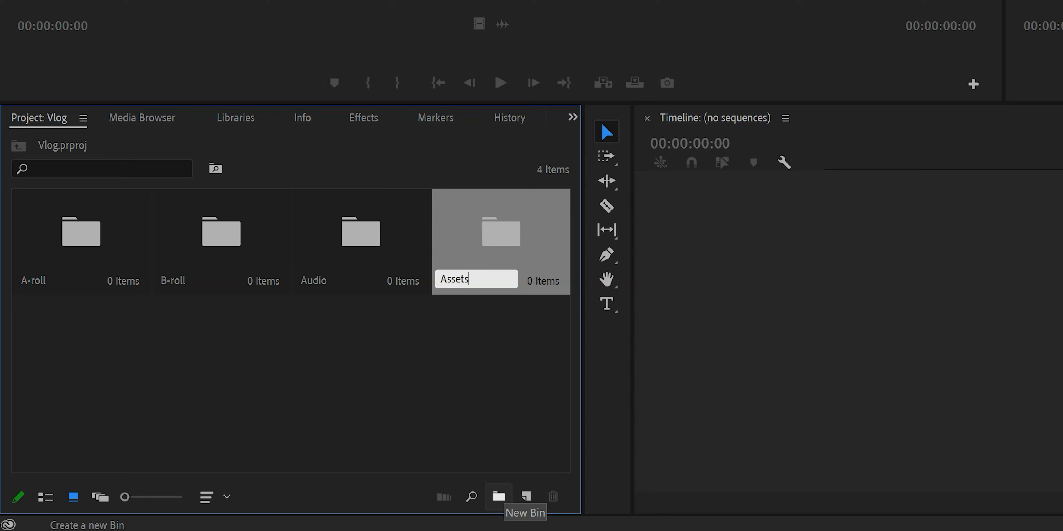
click(481, 416)
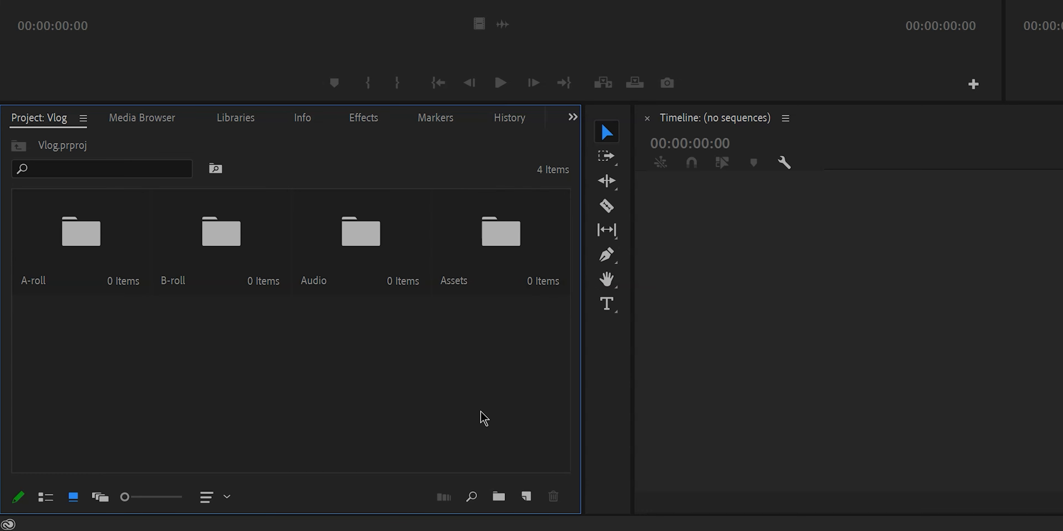
Step: Show the B-roll bin's six clips in Freeform View as large thumbnails
double_click(81, 232)
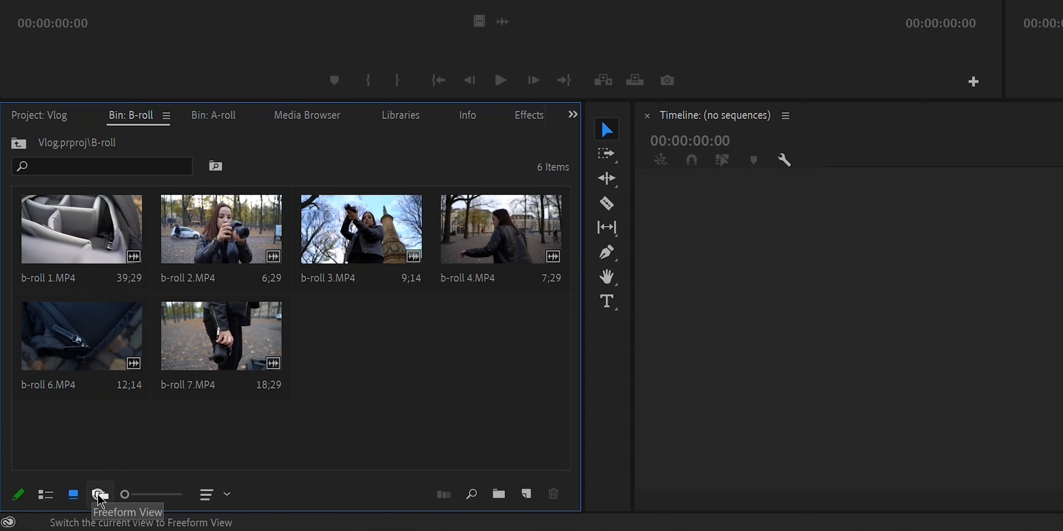
click(99, 495)
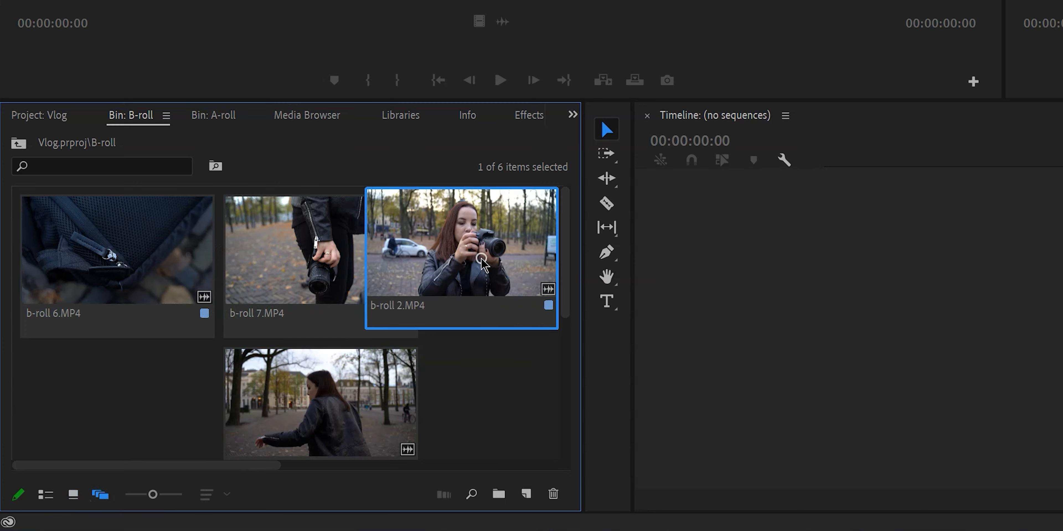
scroll(down, 3)
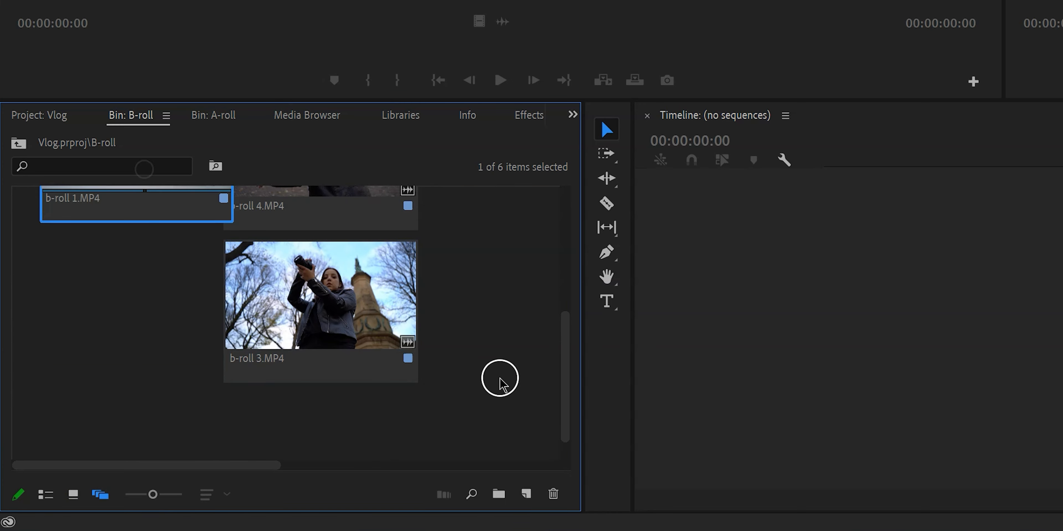
click(72, 494)
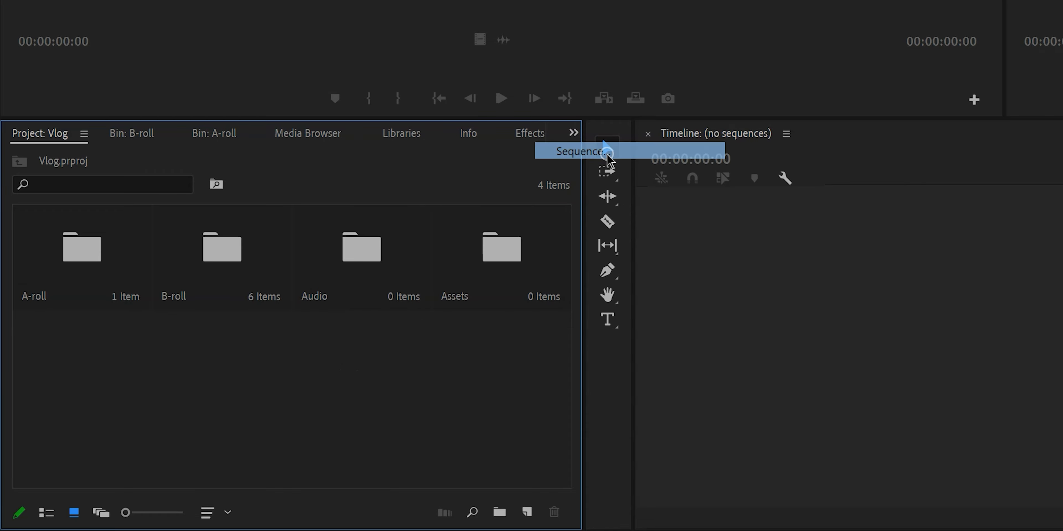
Step: Look through the New Sequence presets and settings, then close the dialog
click(580, 150)
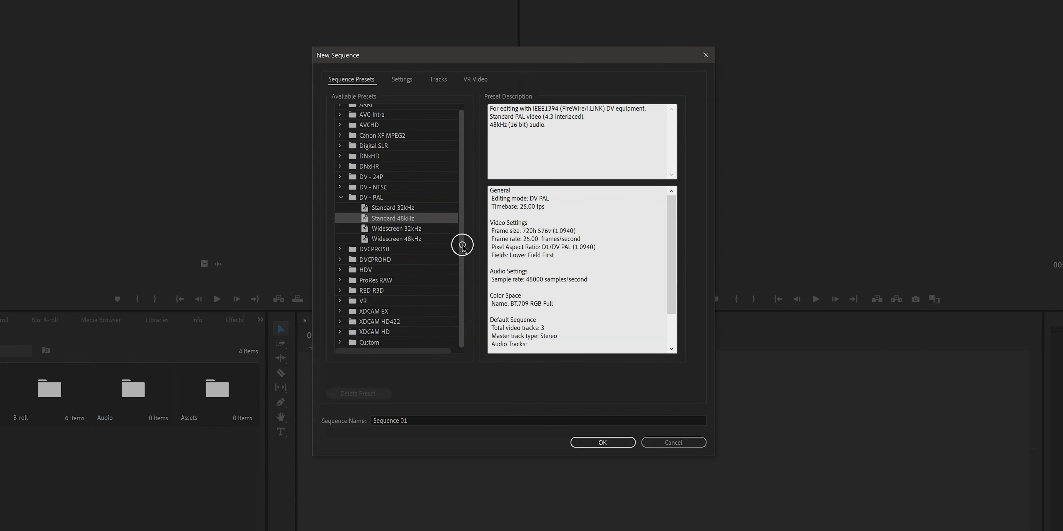
click(339, 290)
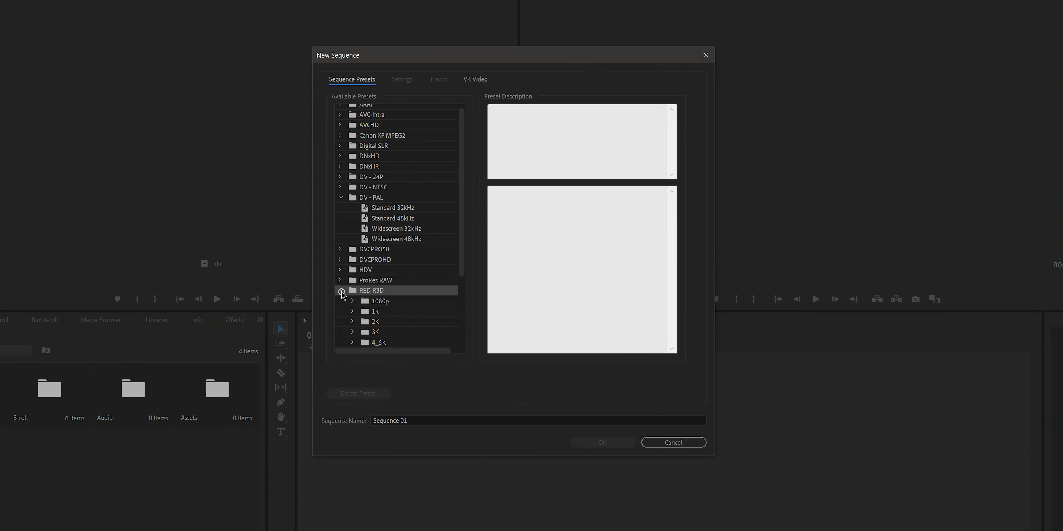
click(401, 79)
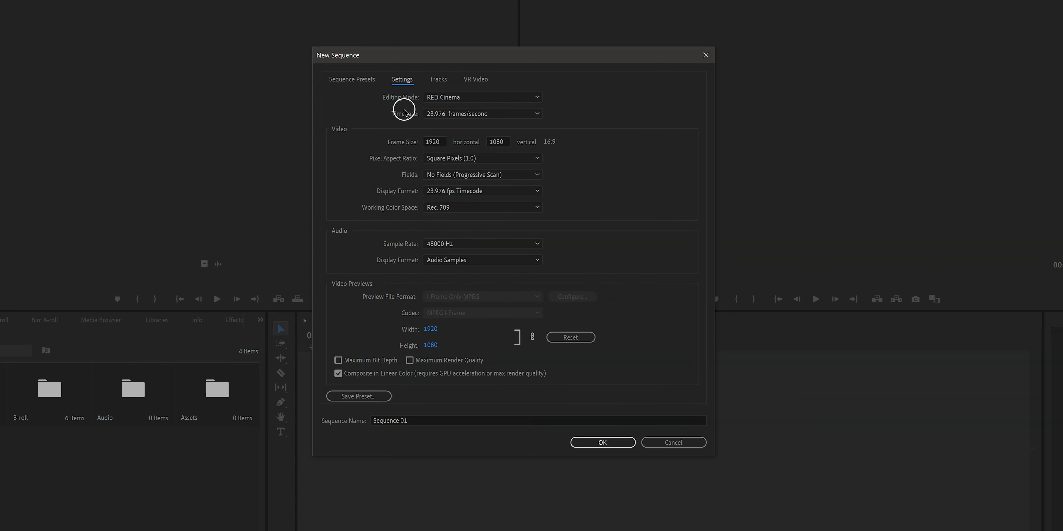
mouse_move(518, 146)
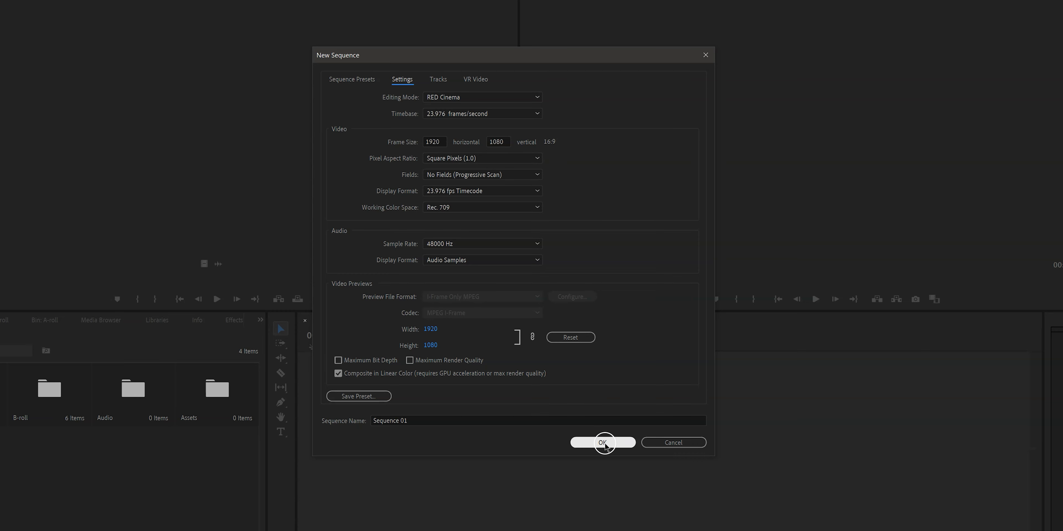
click(603, 442)
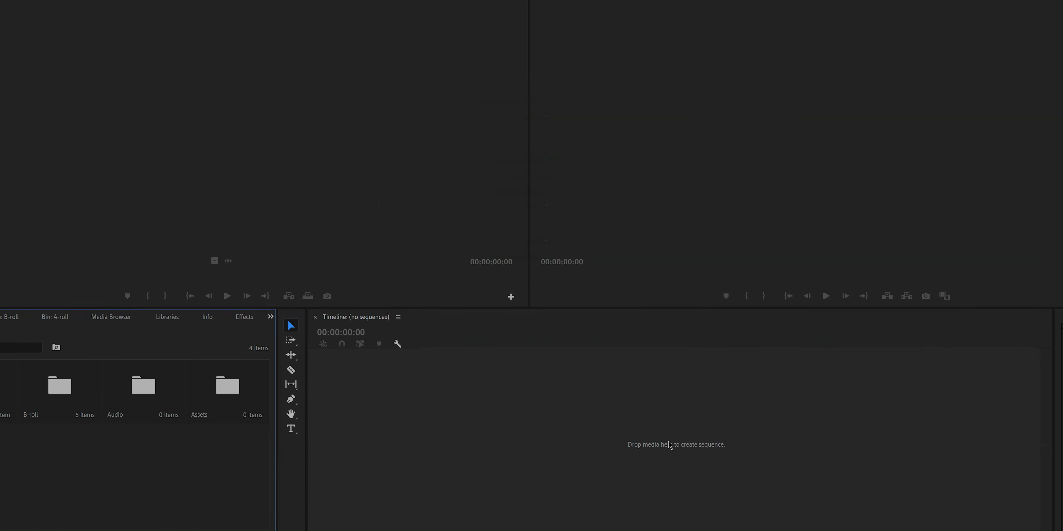
Step: Create a sequence from a-roll.MP4 in the A-roll bin via New Sequence From Clip
double_click(60, 376)
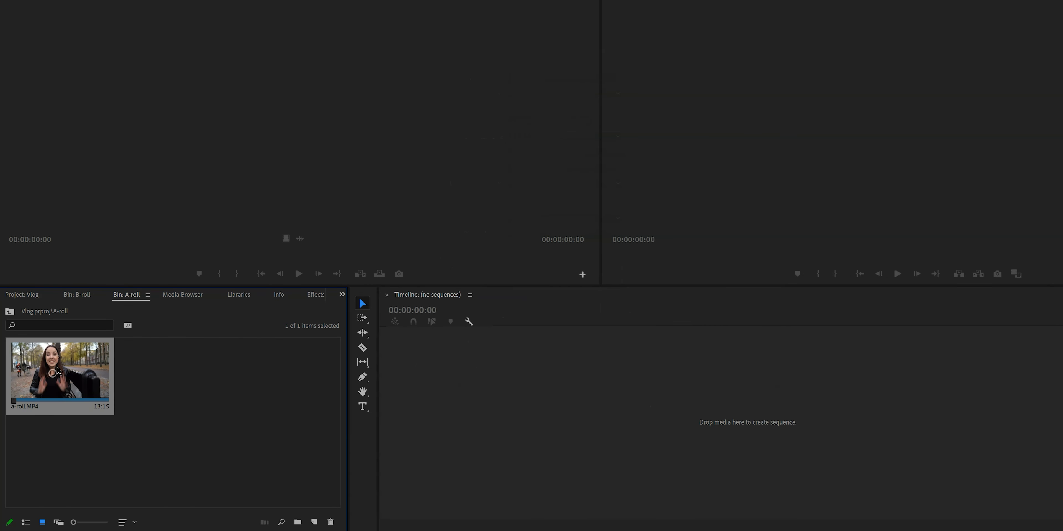
right_click(60, 373)
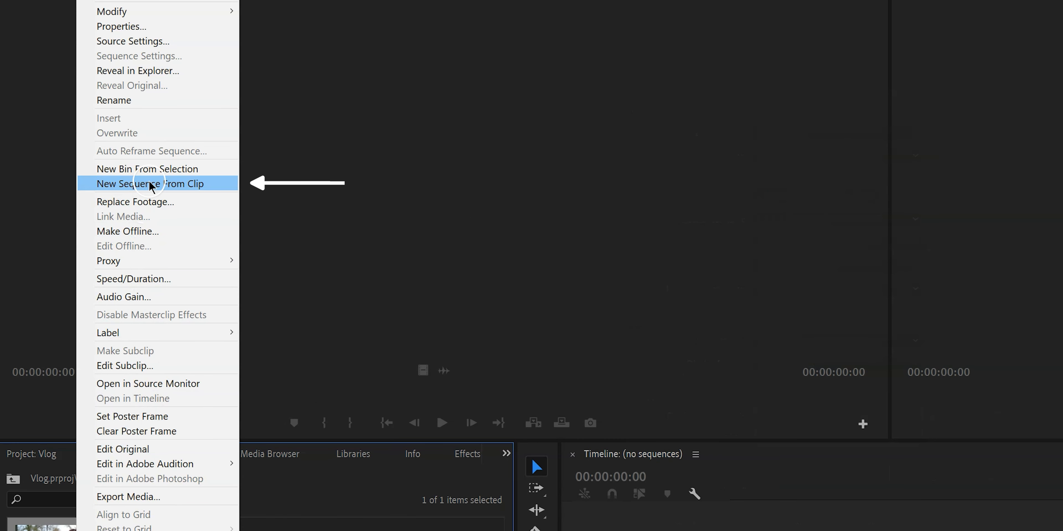
click(148, 183)
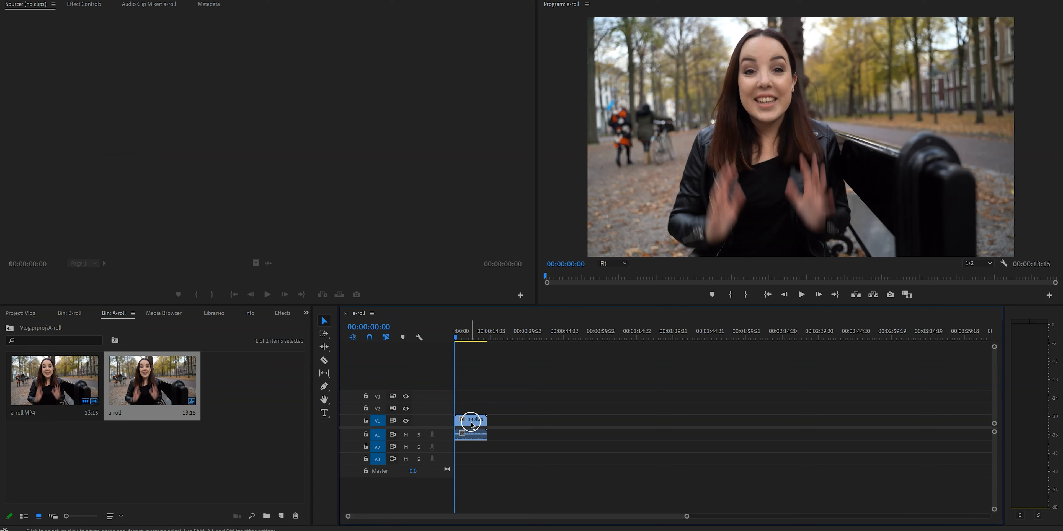
mouse_move(470, 426)
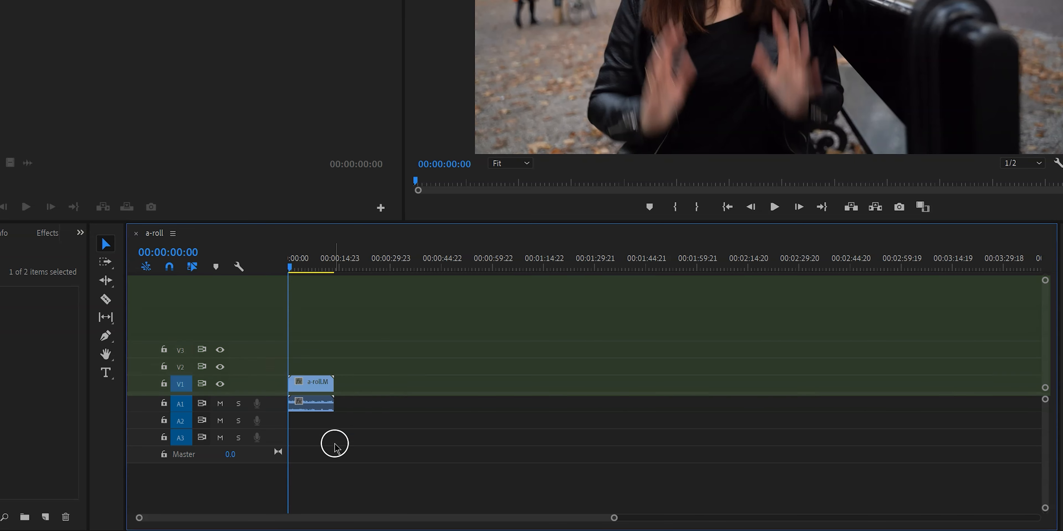
Step: Enlarge the V1 and A1 tracks to show thumbnails and waveforms, then play and scrub the sequence
click(324, 425)
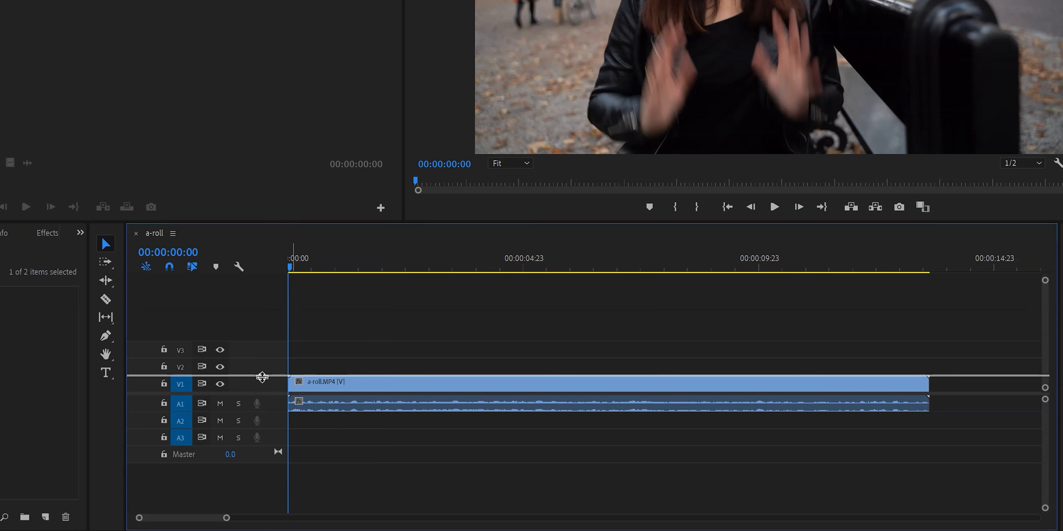
drag(263, 377, 274, 412)
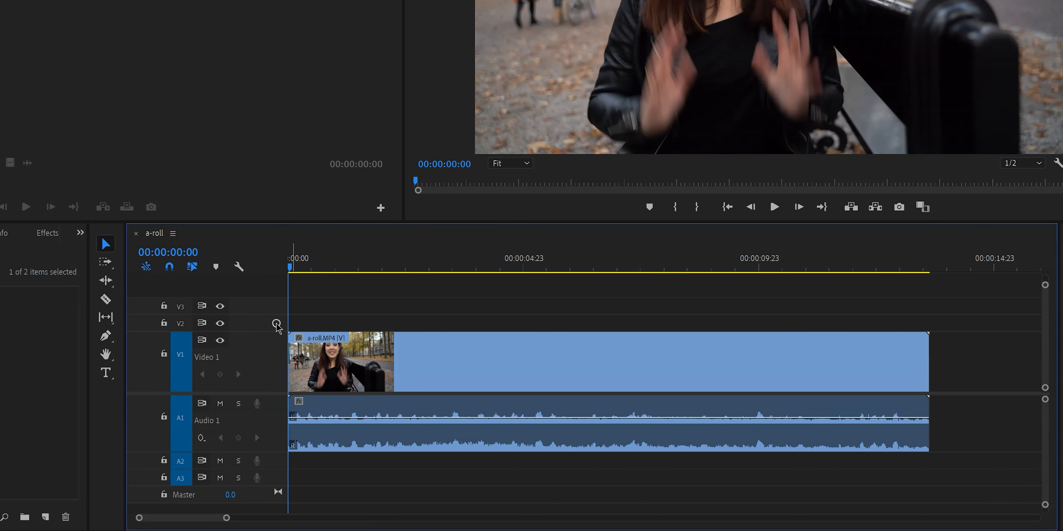
mouse_move(278, 356)
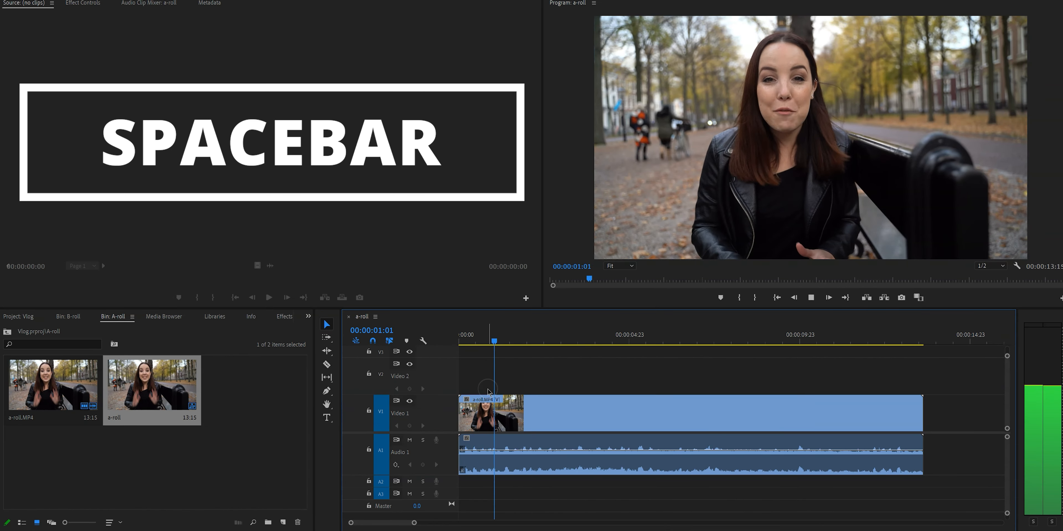
key(space)
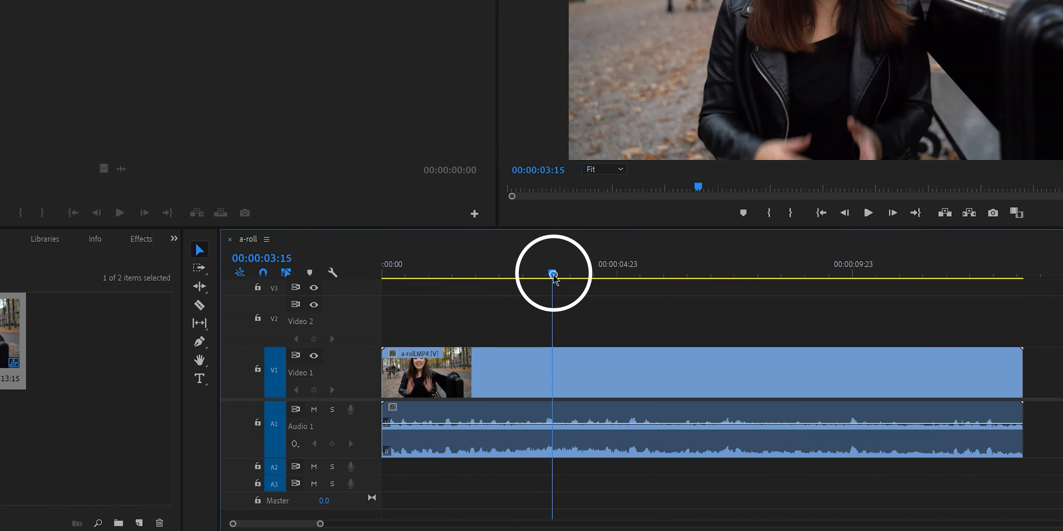
drag(552, 274, 407, 275)
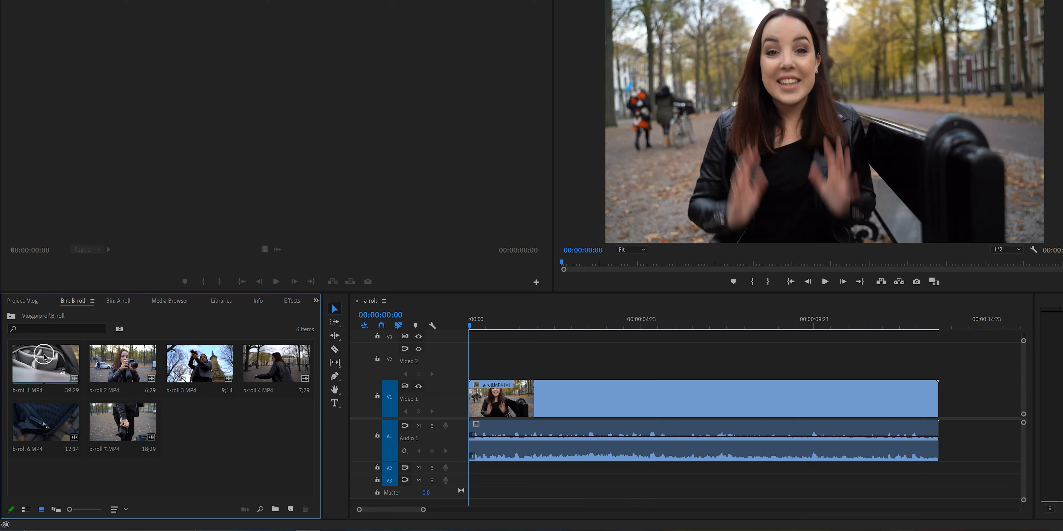
Step: Load b-roll 4 in the Source Monitor and scrub to find its in and out moments
click(277, 364)
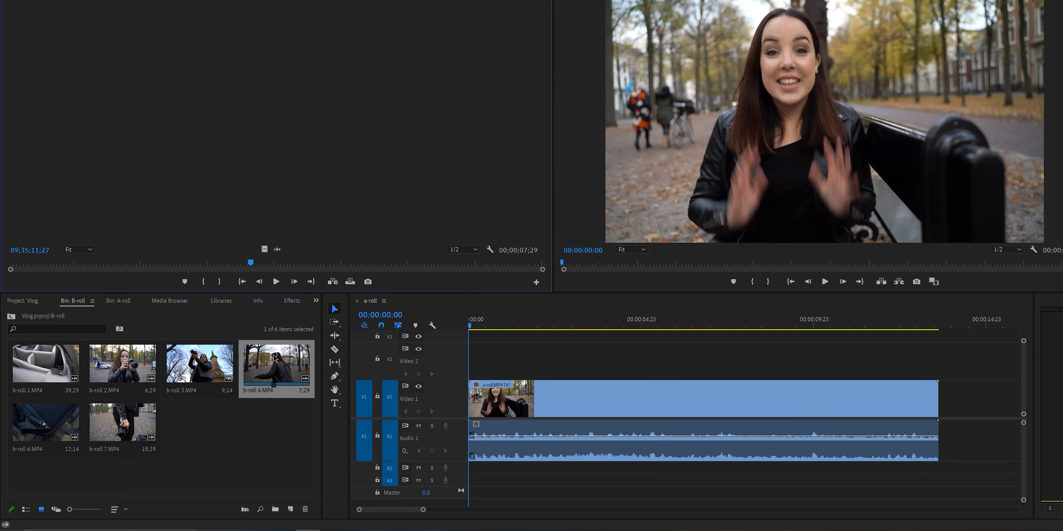
drag(250, 262, 256, 263)
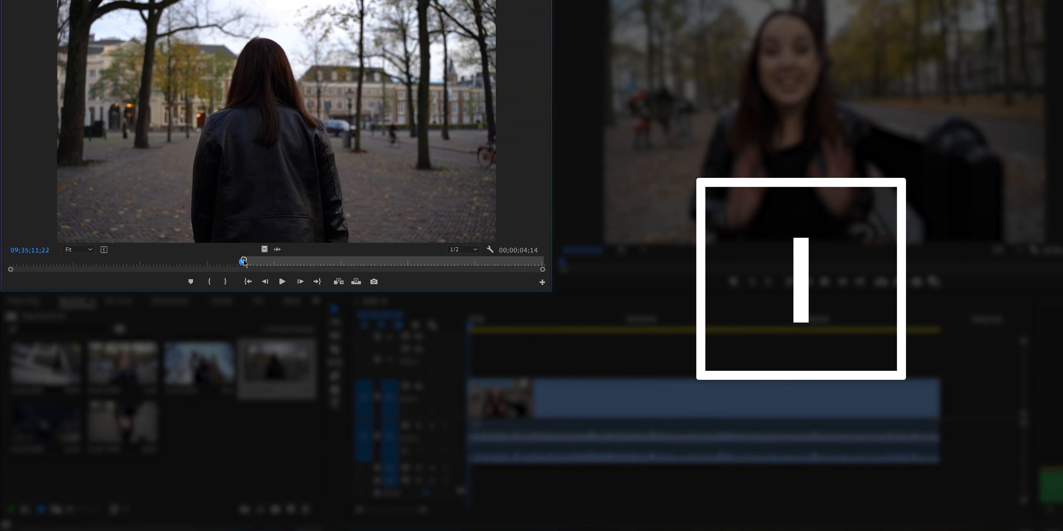
drag(244, 260, 305, 260)
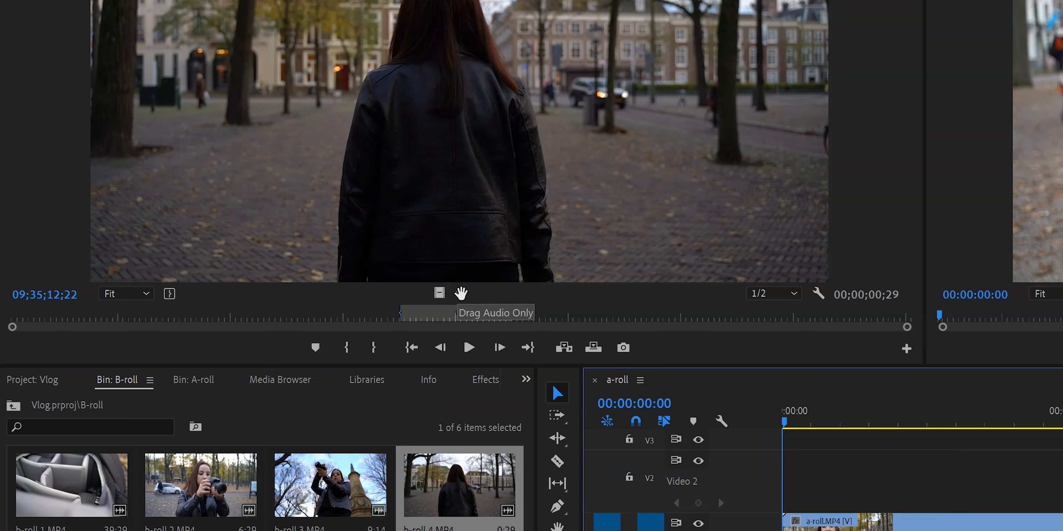
mouse_move(460, 293)
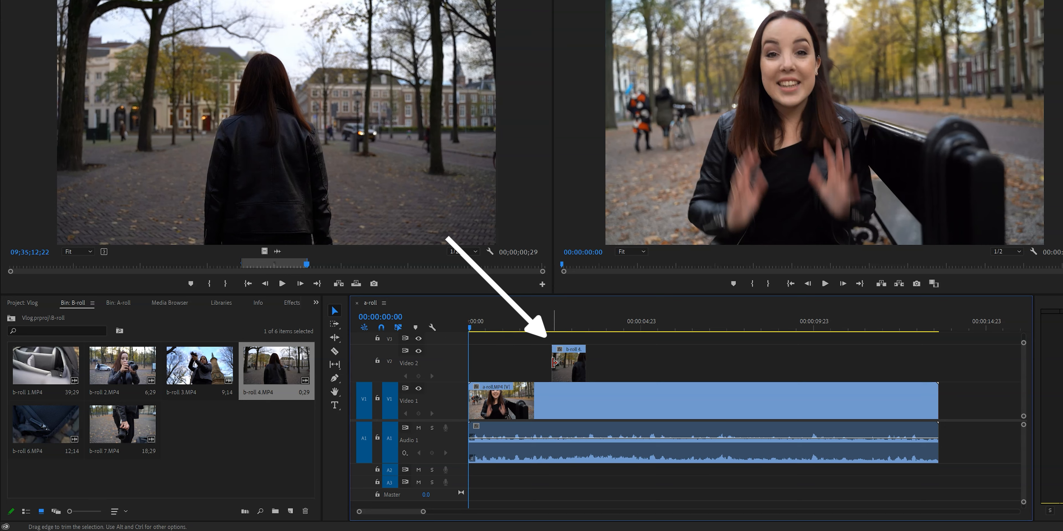
Step: Pick the next b-roll clip to trim for the Video 2 row
click(569, 362)
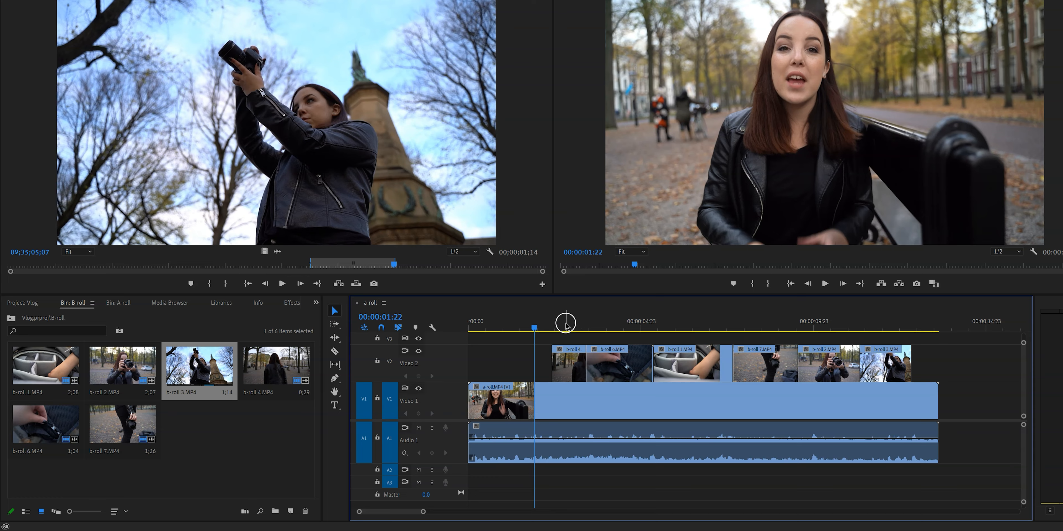
Step: Razor-cut the b-roll row at the playhead and remove the unwanted piece before b-roll 1
click(619, 321)
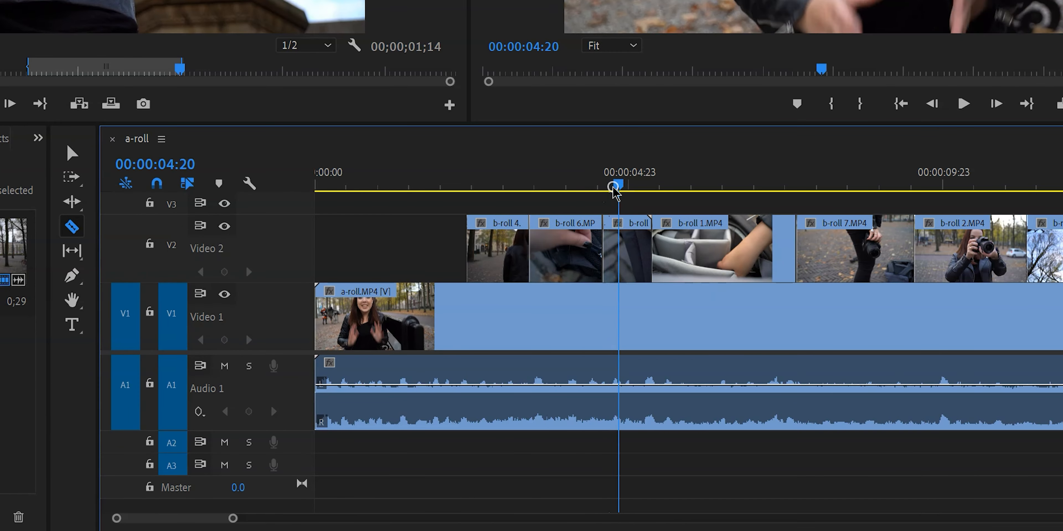
drag(615, 186, 676, 186)
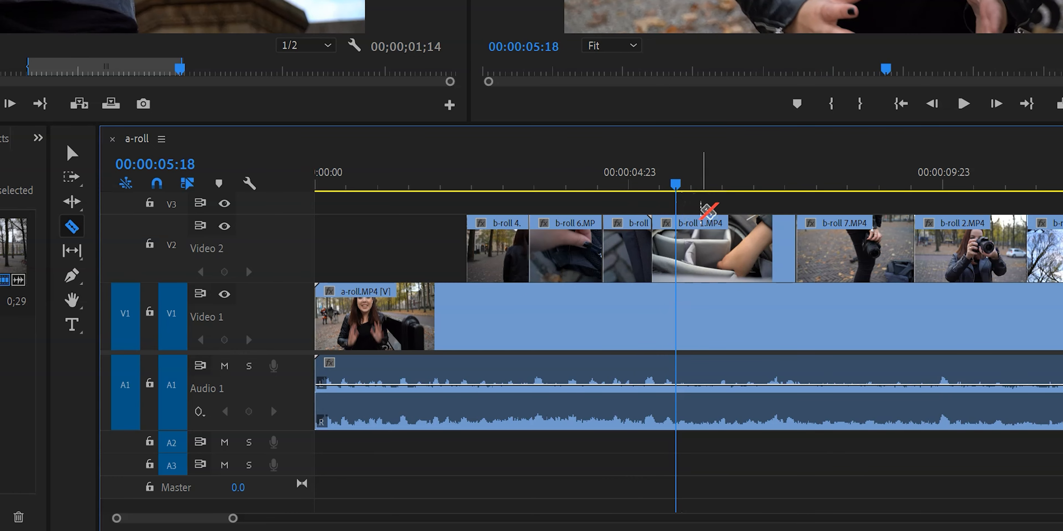
key(cmd+k)
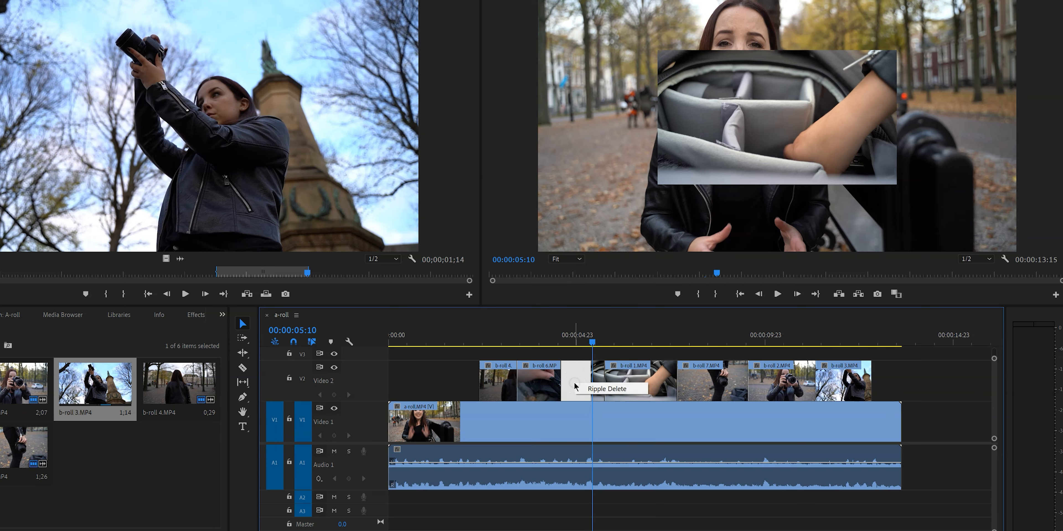
Step: Ripple-delete the gap on Video 2, then undo twice to demonstrate Ctrl+Z
click(605, 389)
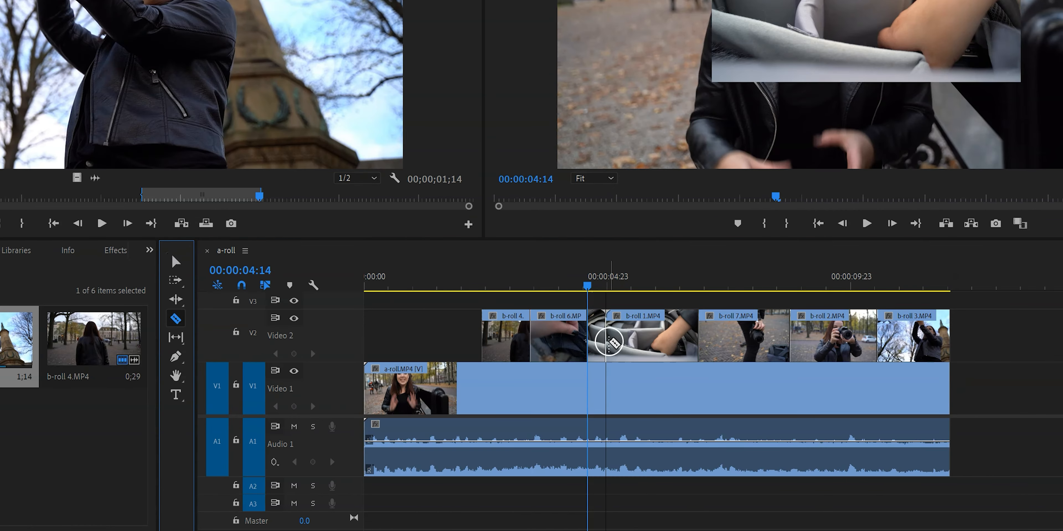
mouse_move(609, 342)
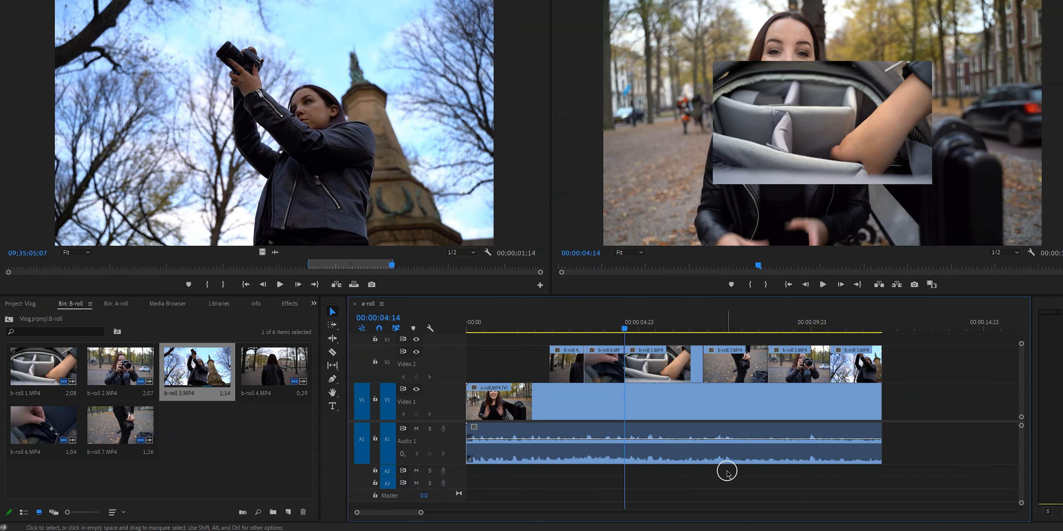
mouse_move(727, 474)
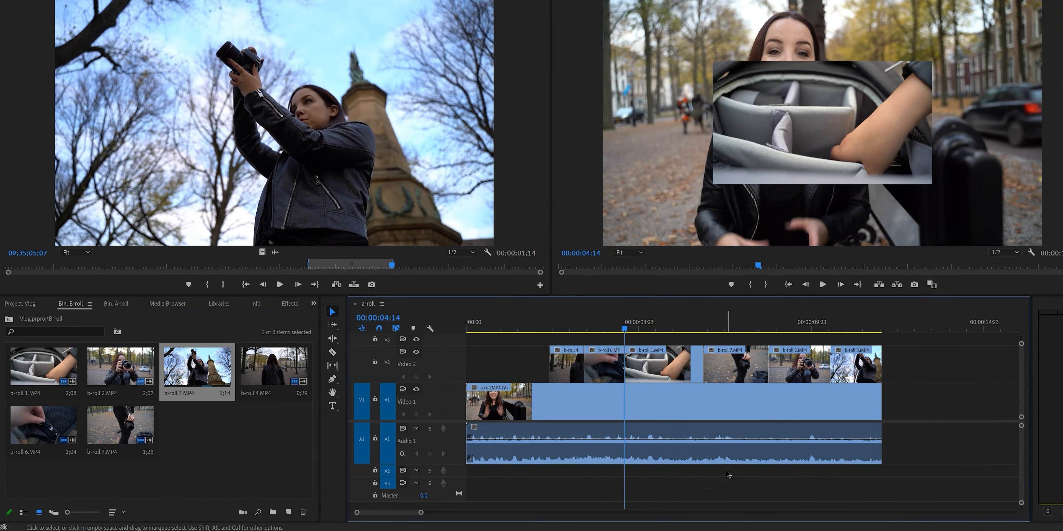
key(ctrl+z)
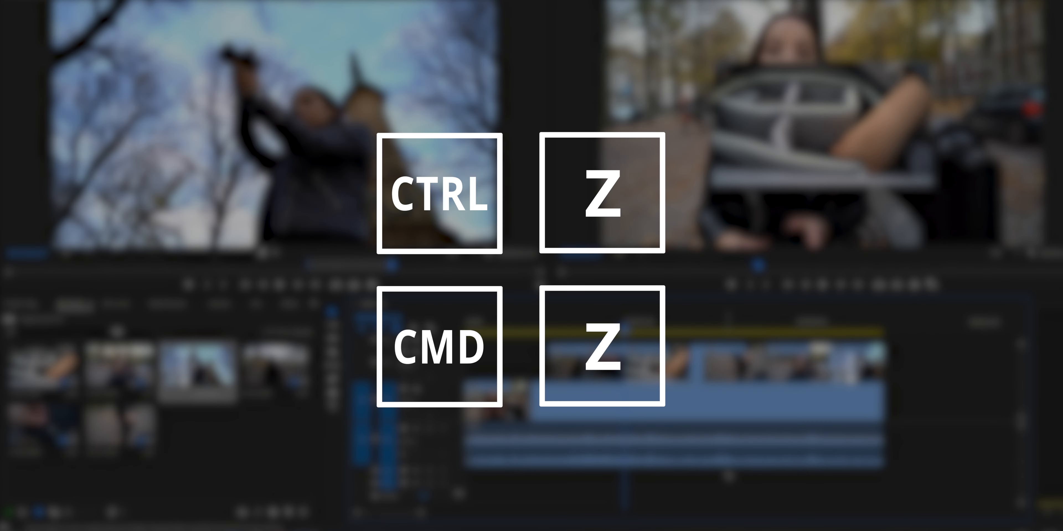
key(ctrl+z)
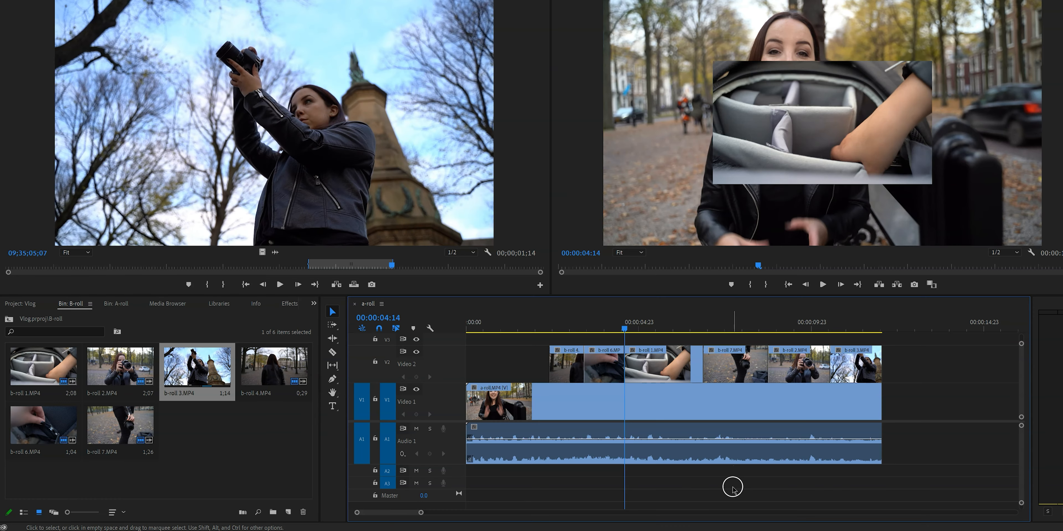
mouse_move(712, 478)
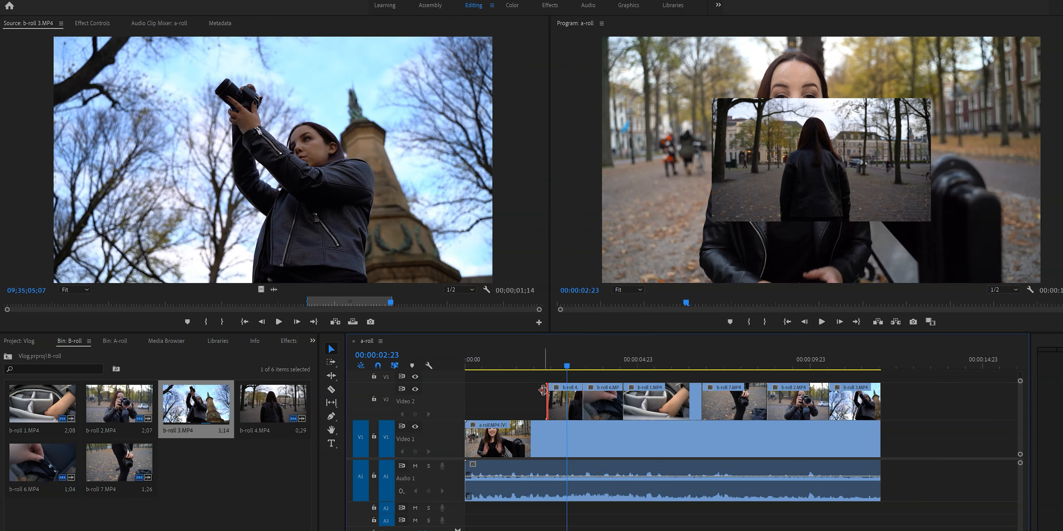
Step: Raise b-roll 4's Motion Scale above 100% so the overlay fills the frame
click(564, 401)
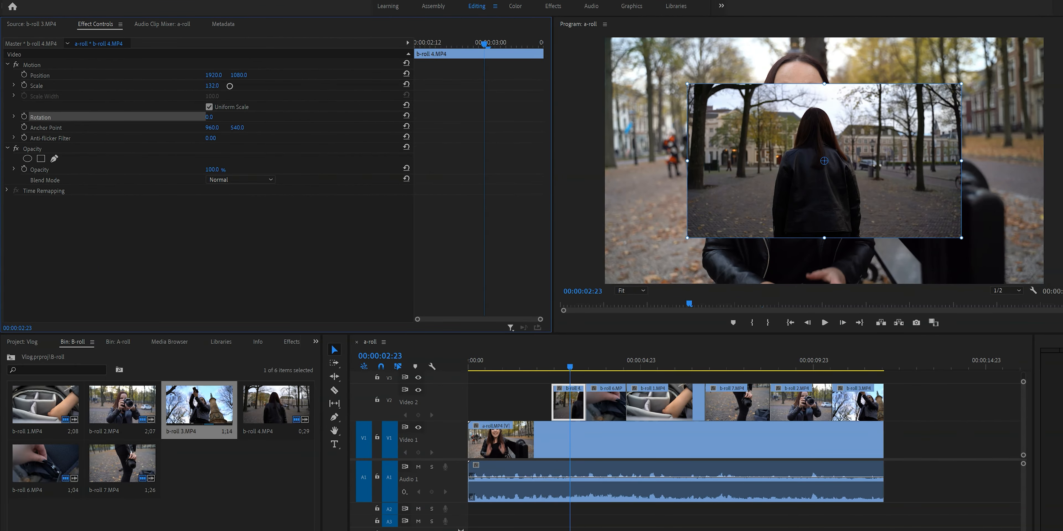
drag(230, 86, 269, 87)
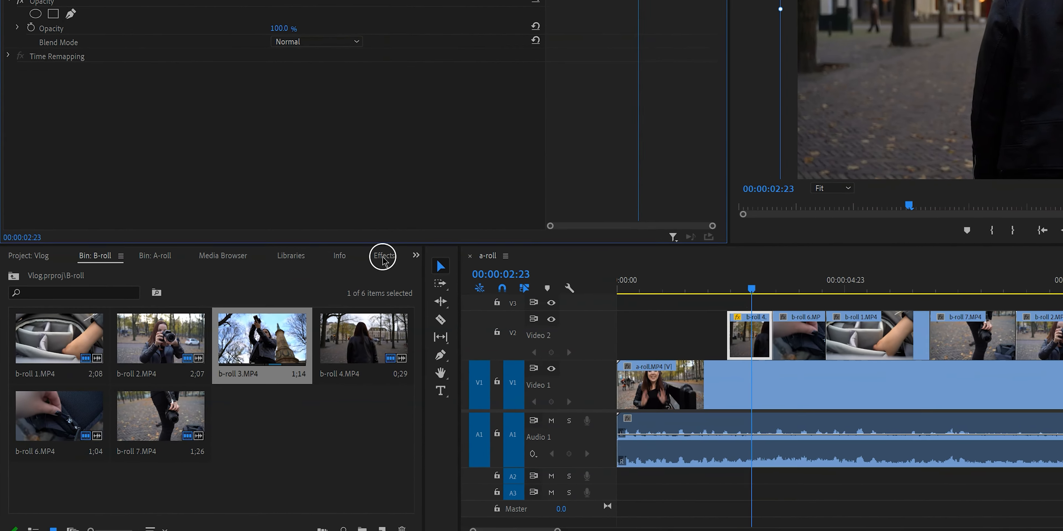
Step: Show the Effects panel from the Window menu
click(384, 256)
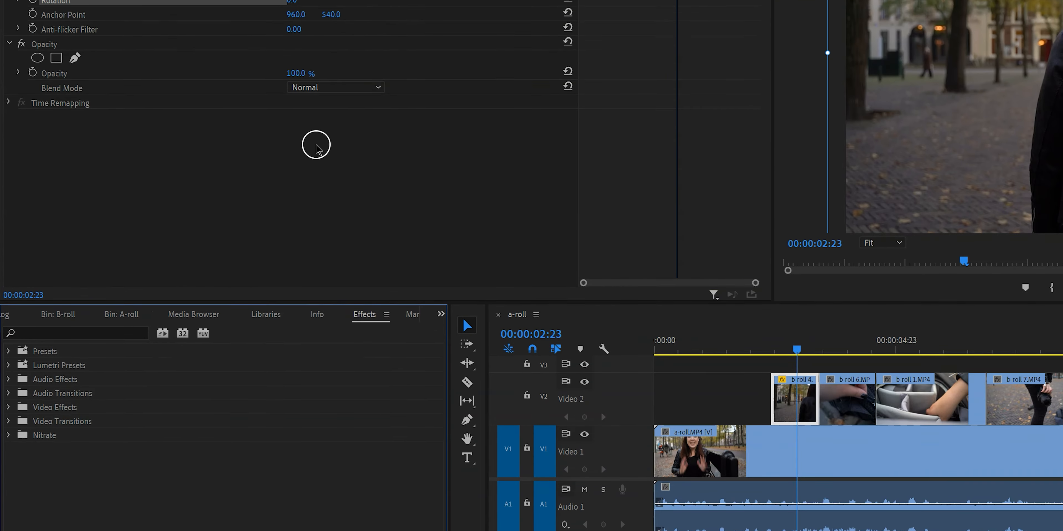
click(212, 6)
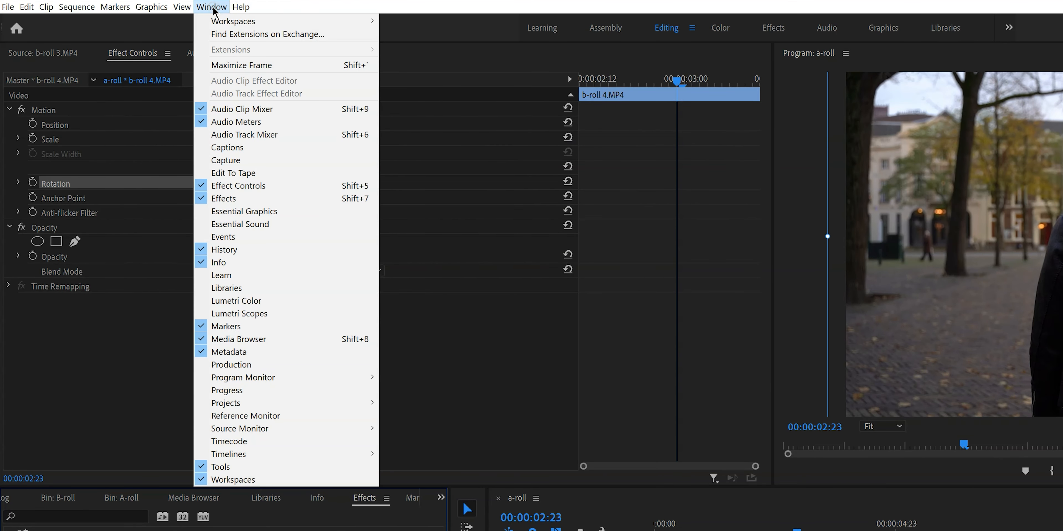
mouse_move(224, 198)
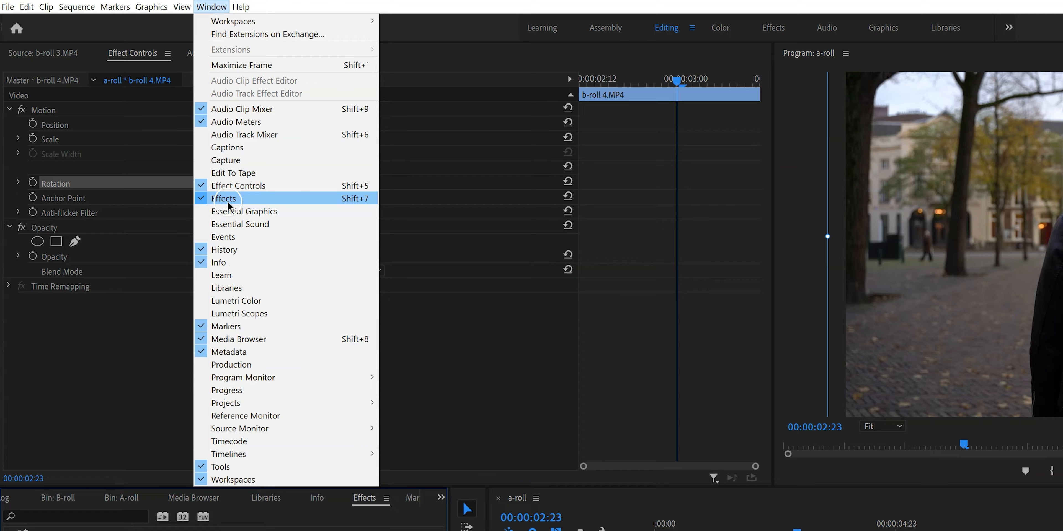
click(223, 199)
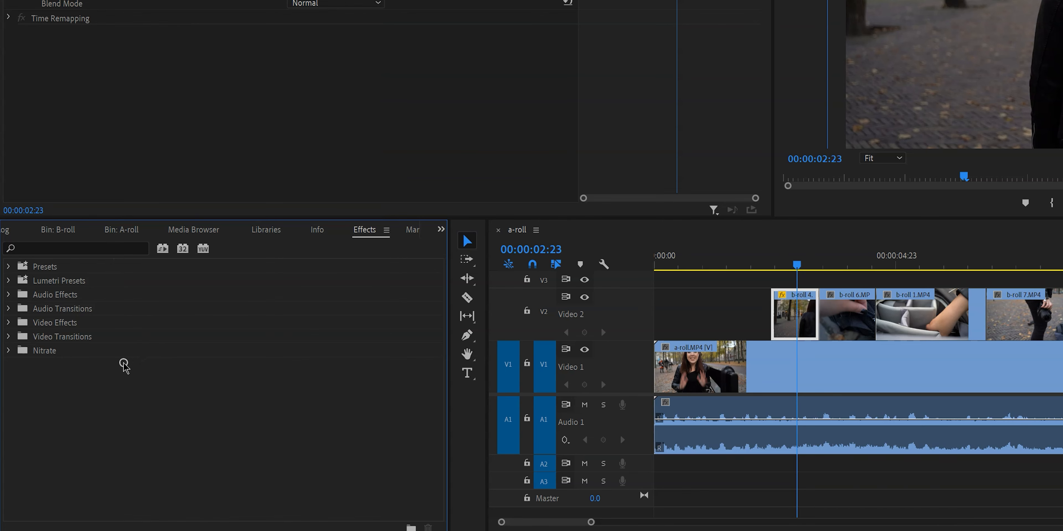
click(61, 337)
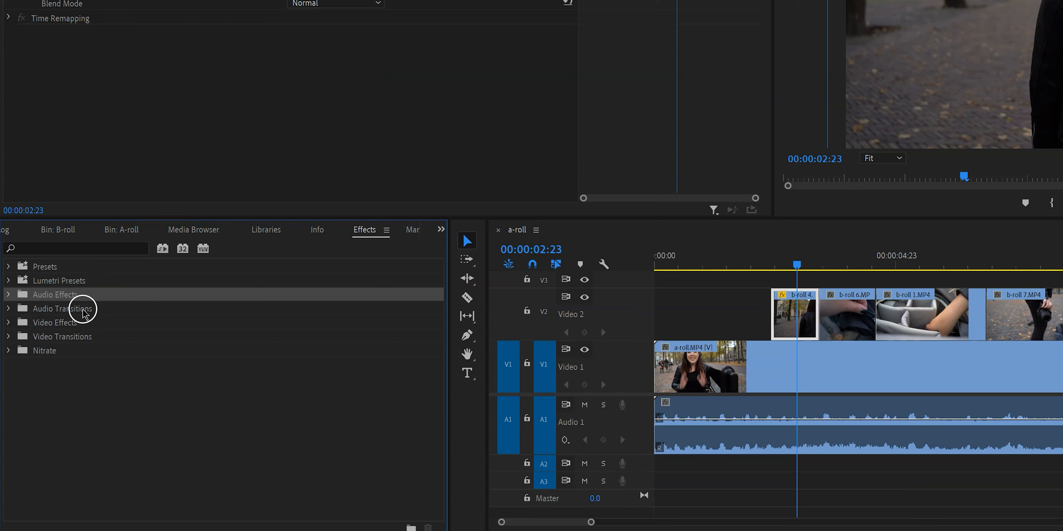
Step: Expand Video Effects and Blur & Sharpen, then search the library for 'crop'
click(9, 323)
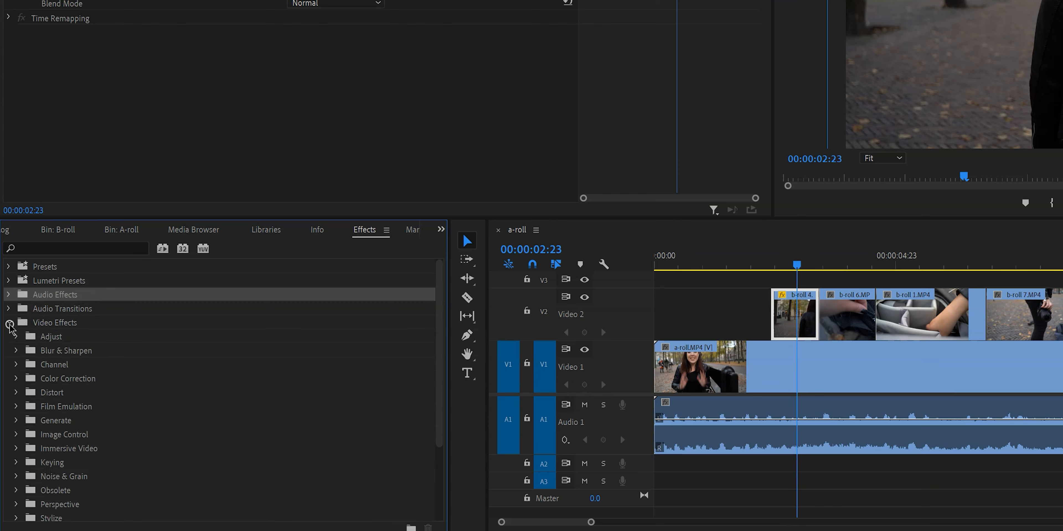
click(16, 350)
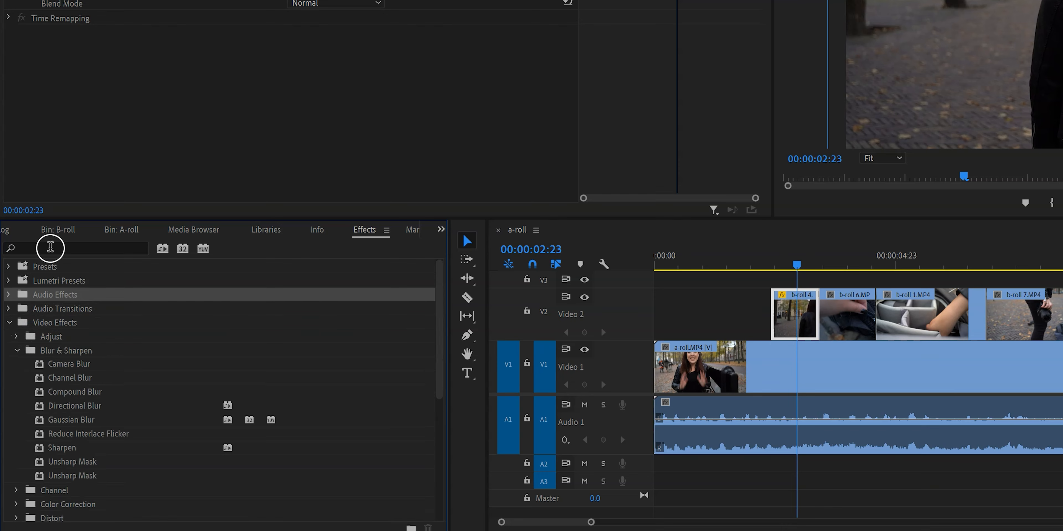
text(blur)
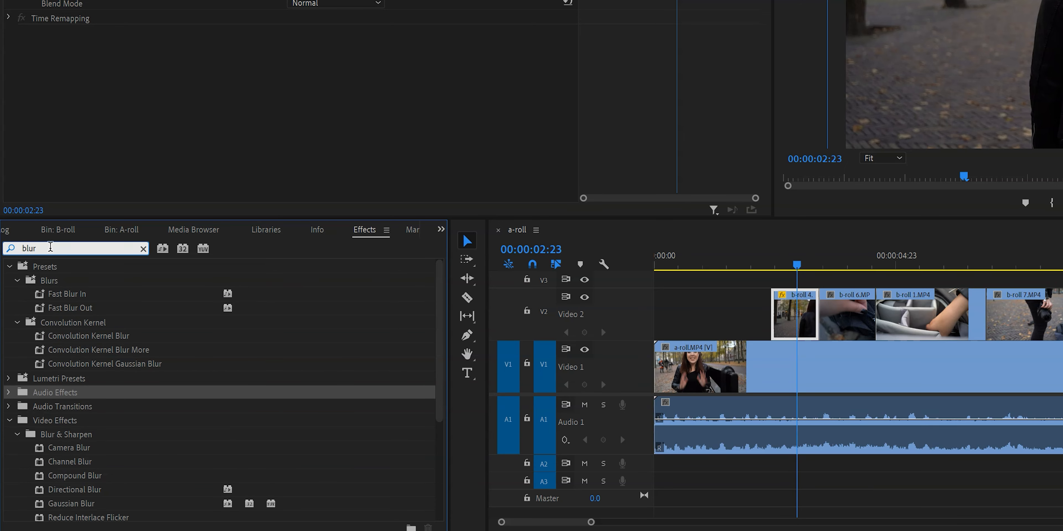
text(crop)
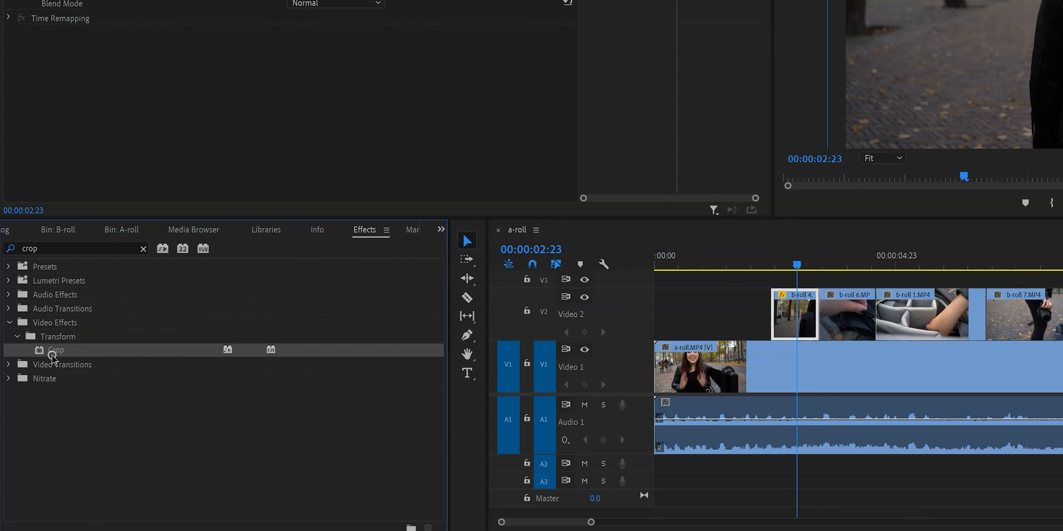
Step: Apply Crop to b-roll 4, keyframe Scale to 227, then remove the Crop effect
click(794, 314)
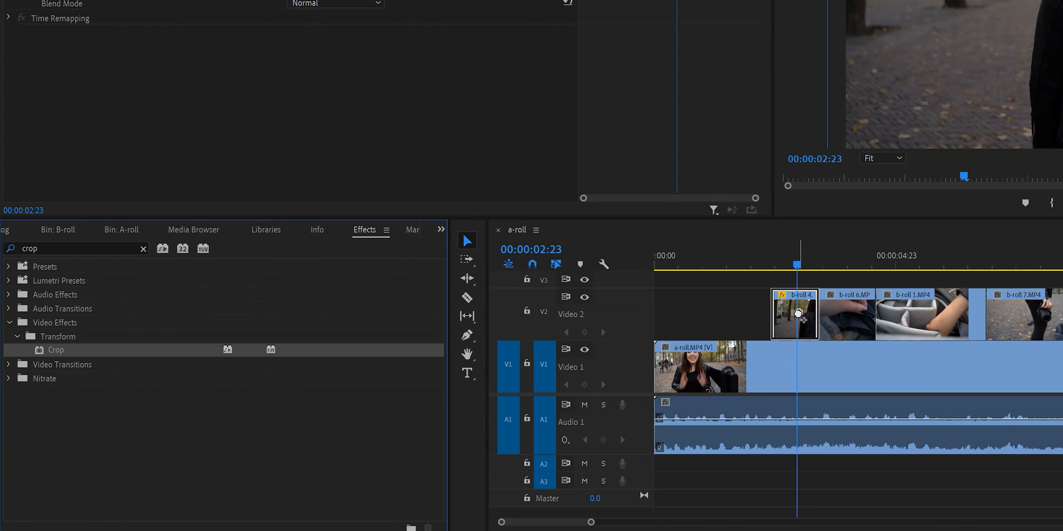
double_click(795, 314)
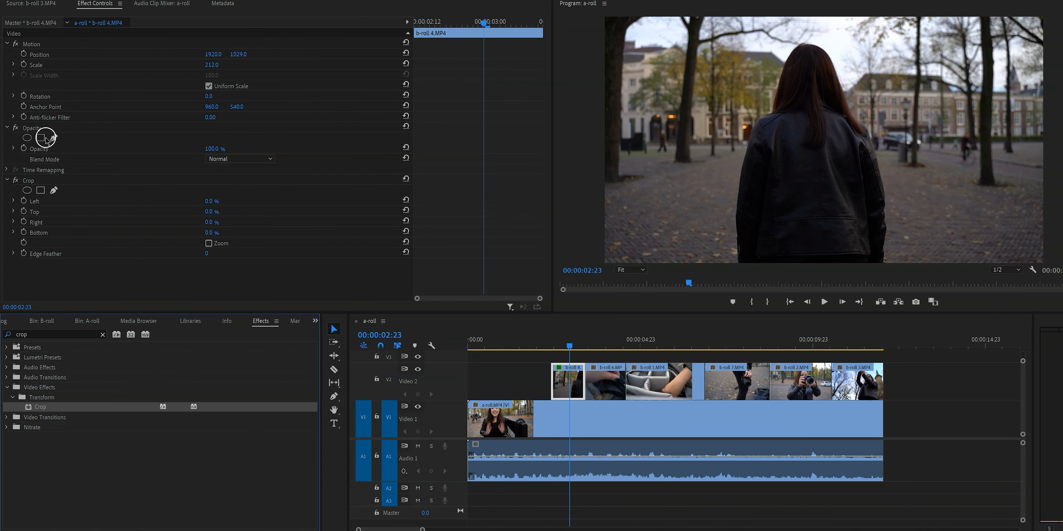
click(28, 181)
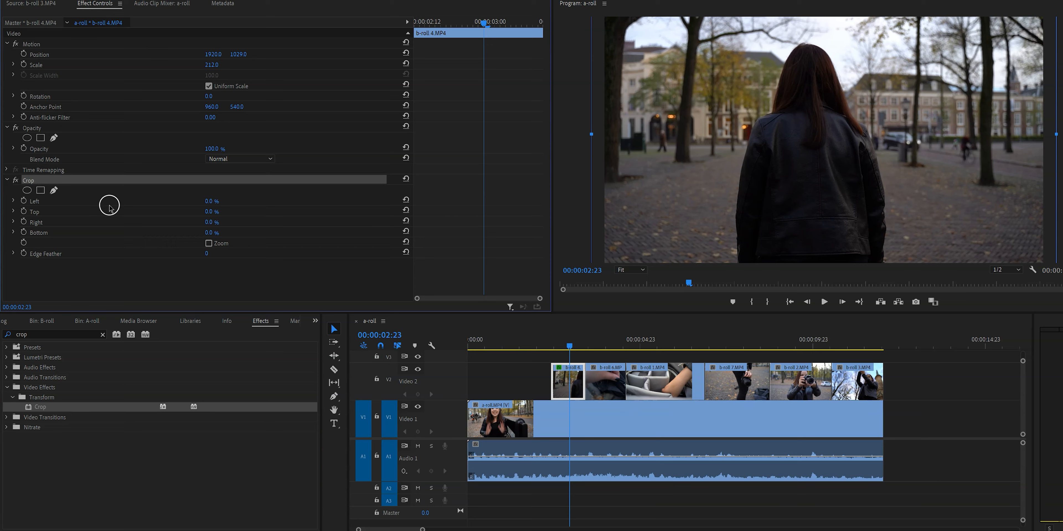
mouse_move(145, 199)
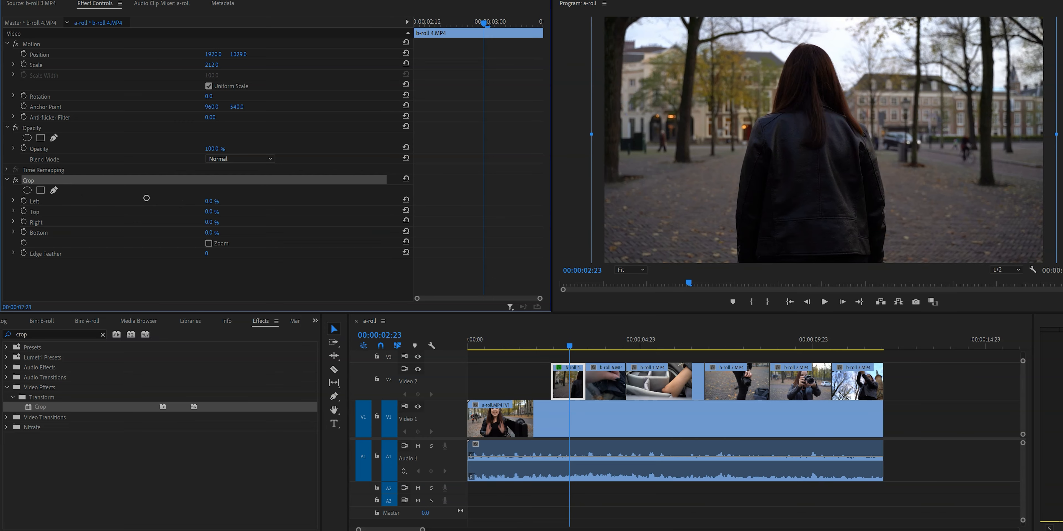
mouse_move(222, 176)
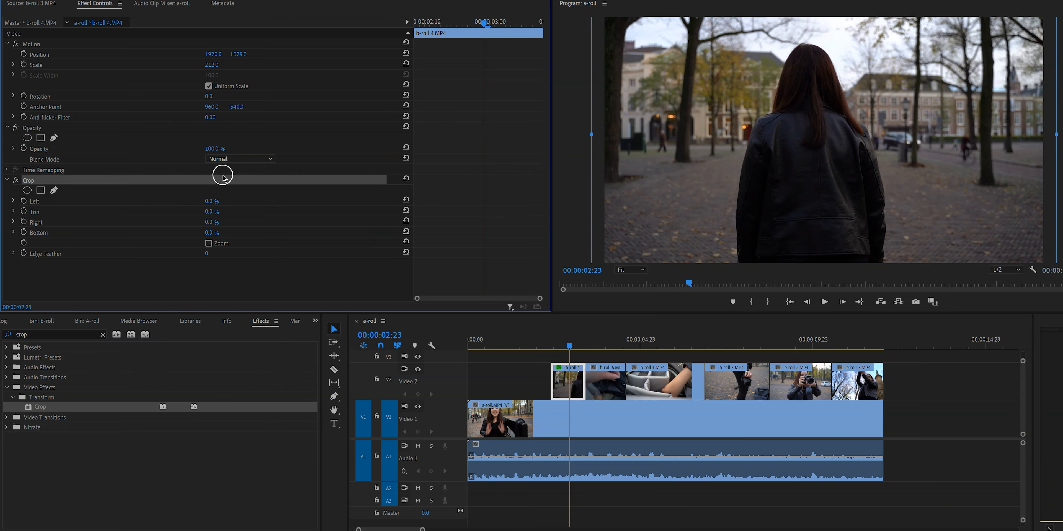
mouse_move(23, 66)
text(227)
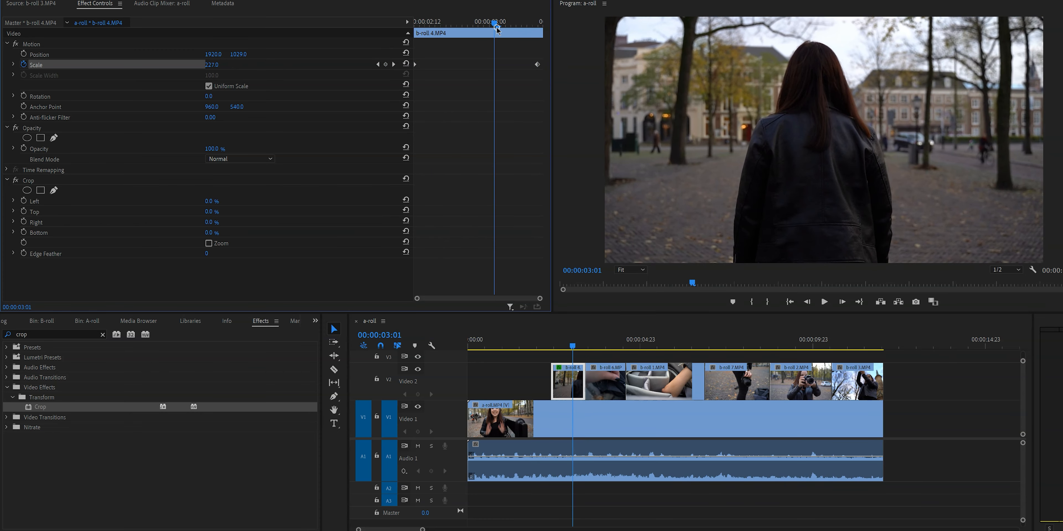
click(28, 181)
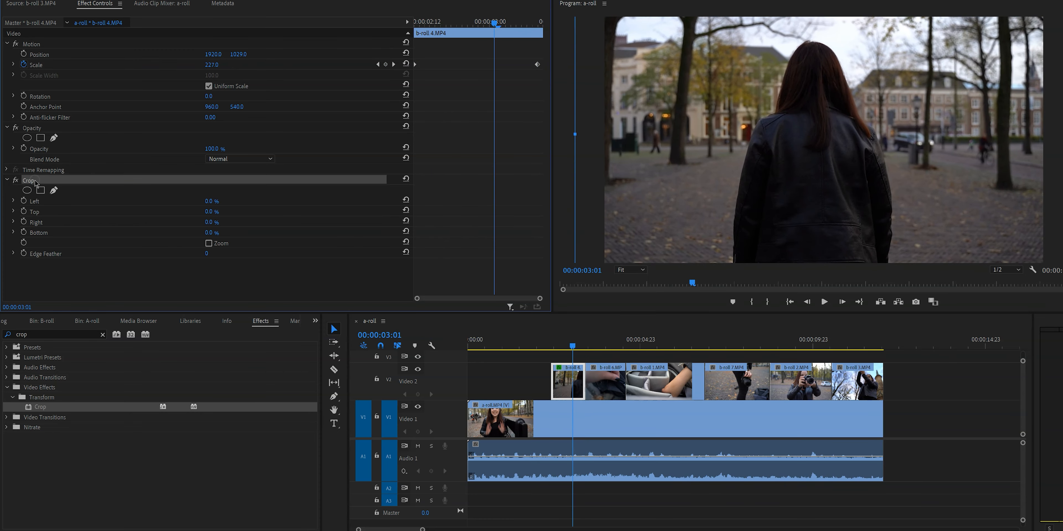
click(6, 181)
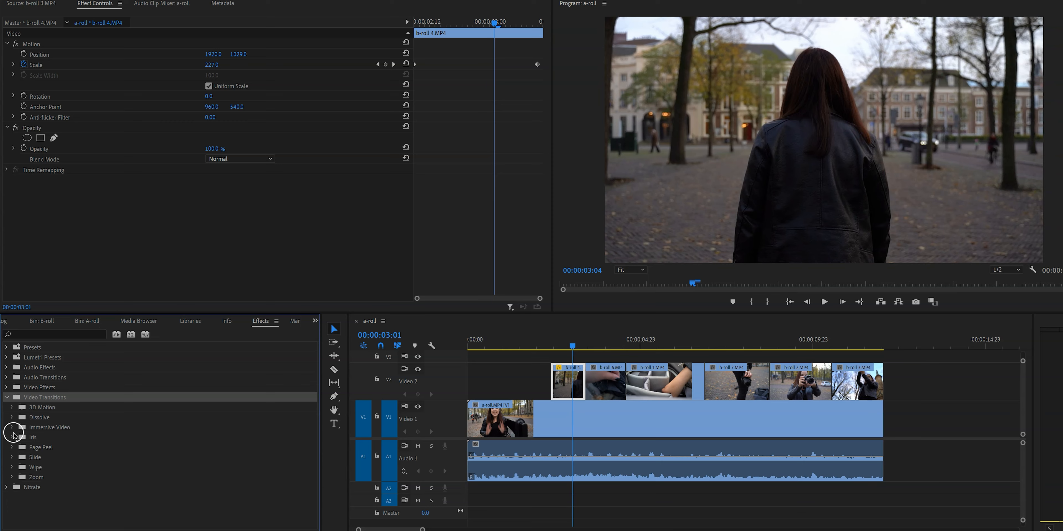
Step: Add a Cross Dissolve between b-roll 6 and b-roll 1, aligned Center at Cut
text(cross)
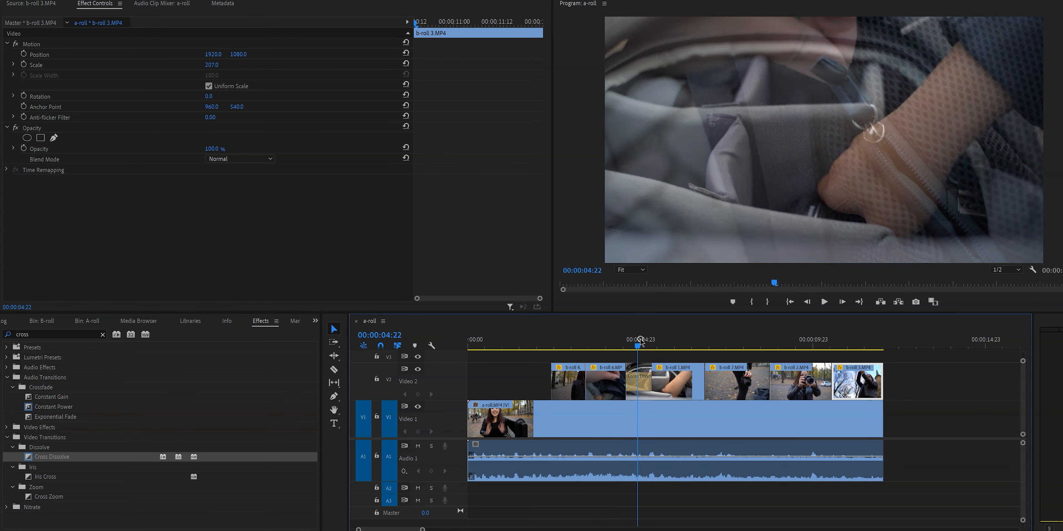
click(641, 376)
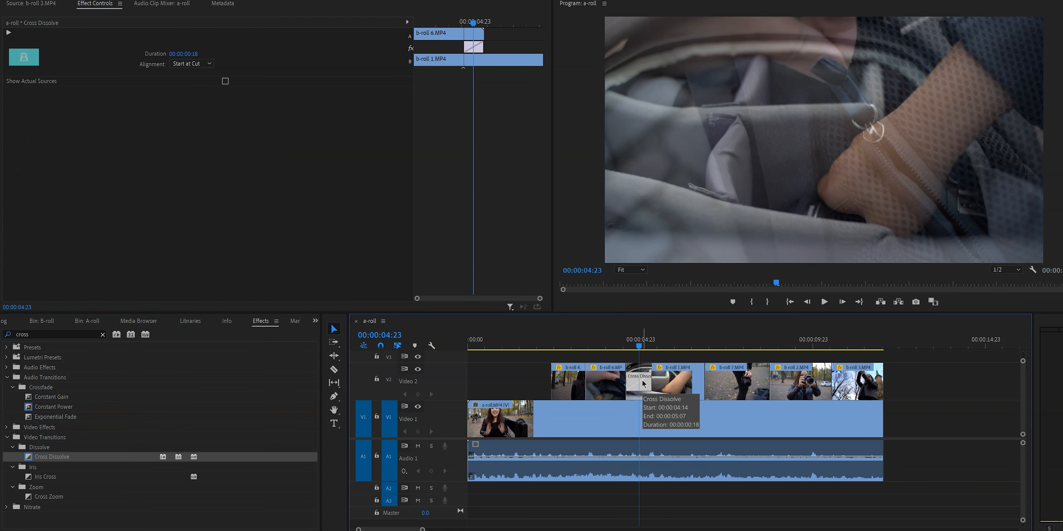
click(192, 63)
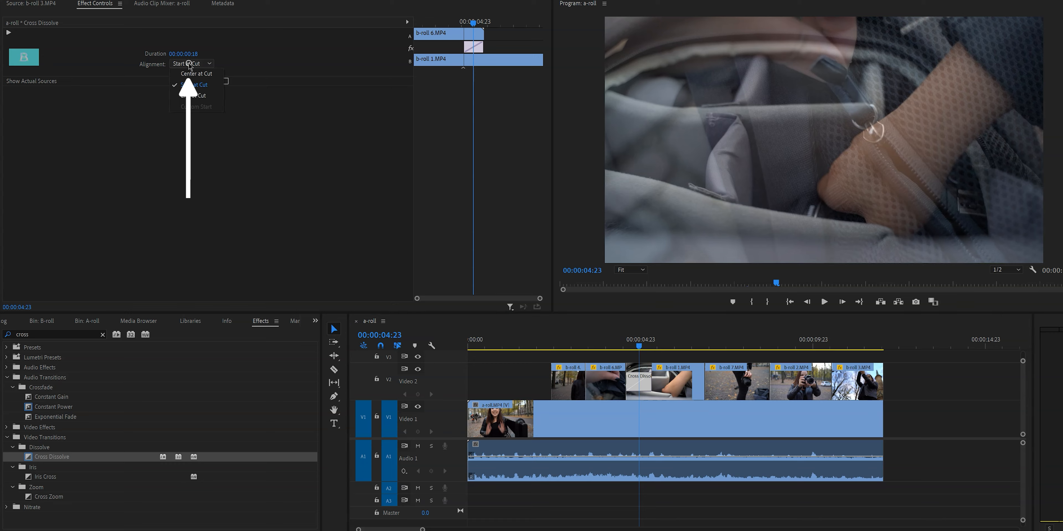
click(196, 73)
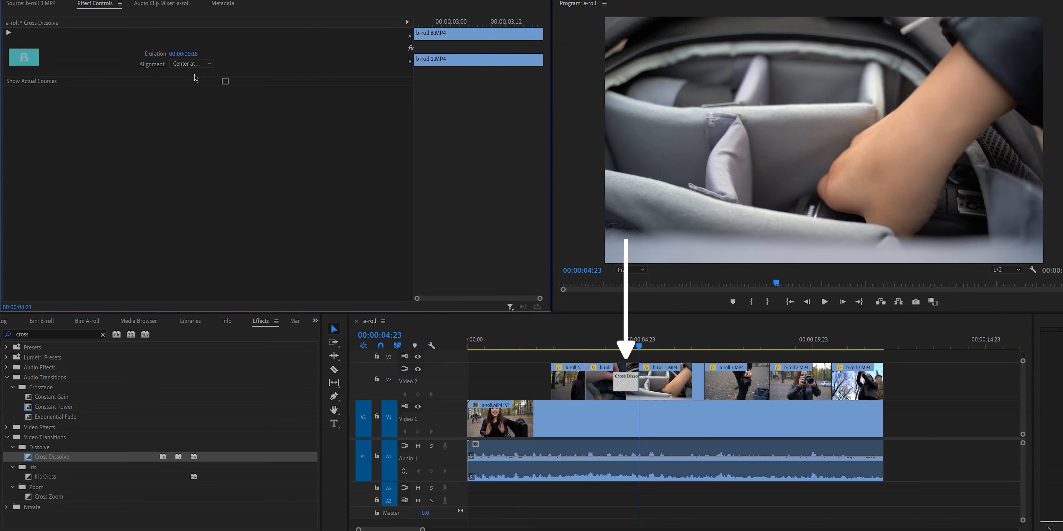
key(ctrl+r)
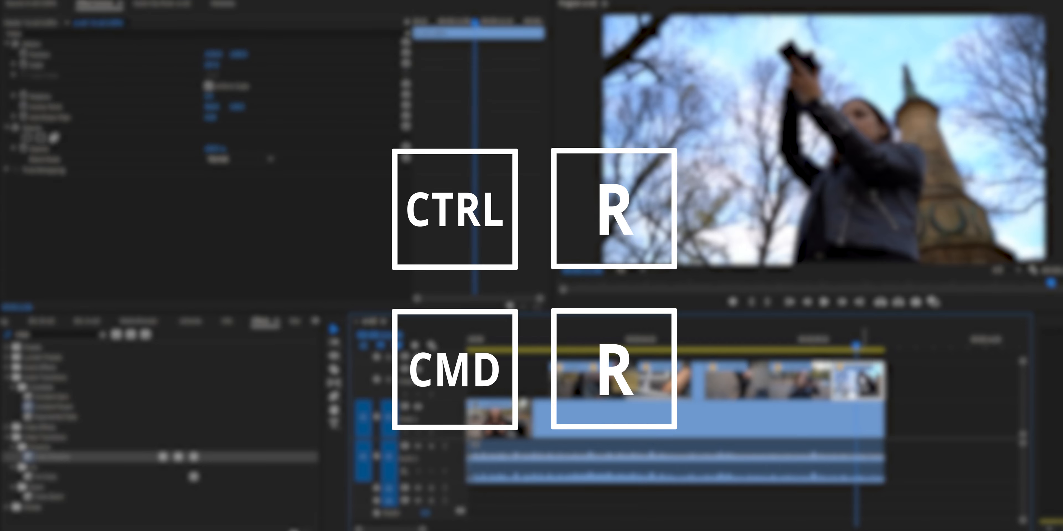
Step: Set the last b-roll clip's speed to 20% in Clip Speed / Duration
key(ctrl+r)
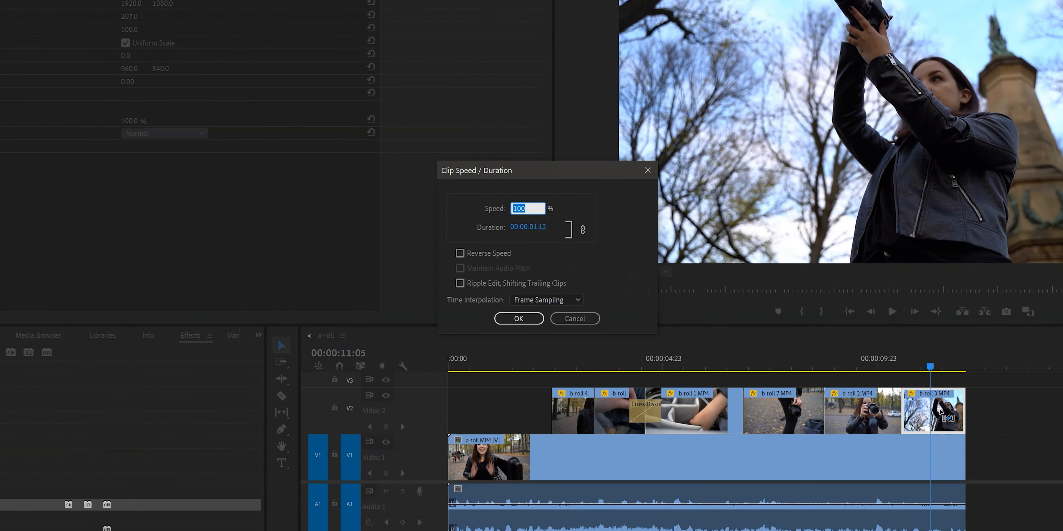
text(20)
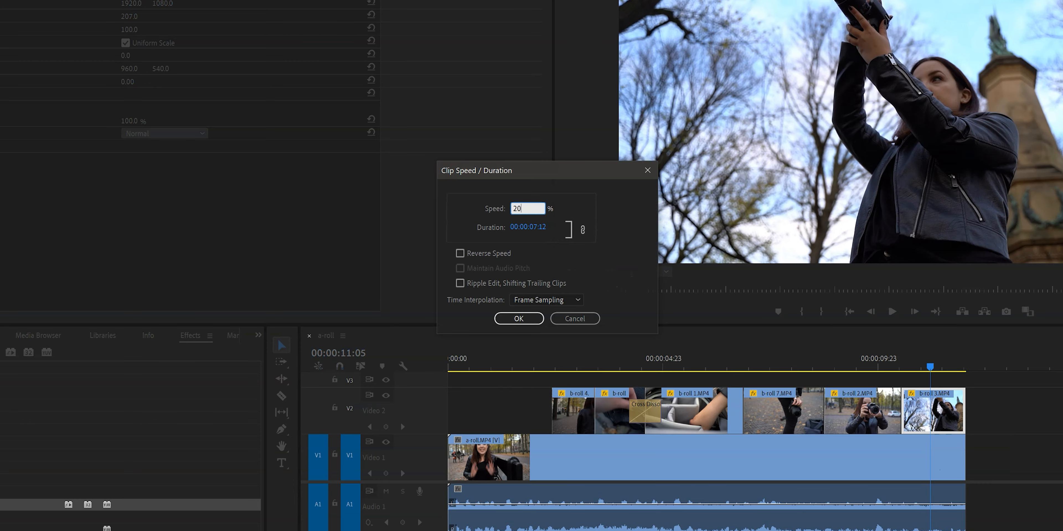
mouse_move(683, 338)
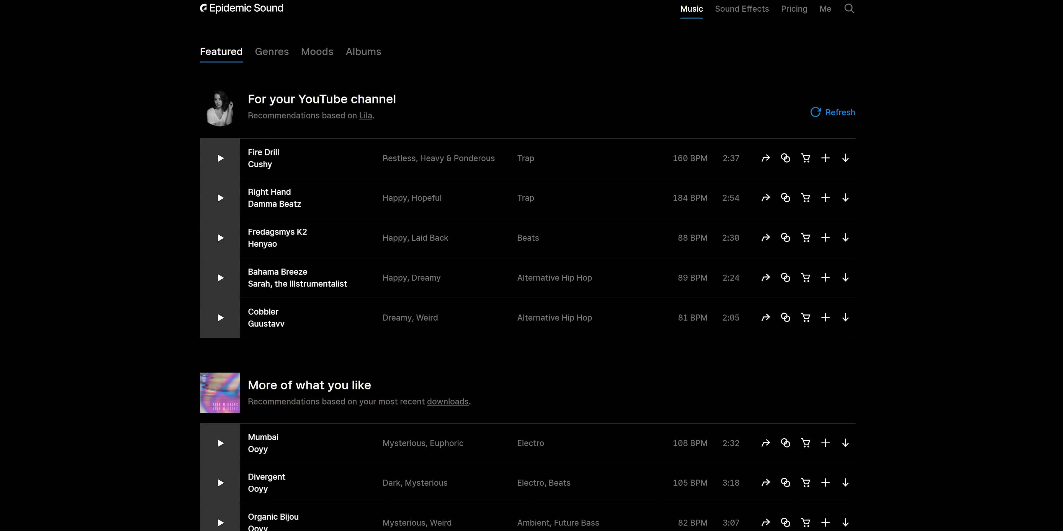
Step: Browse genres, then filter the Albums page to the Vlog category
scroll(down, 3)
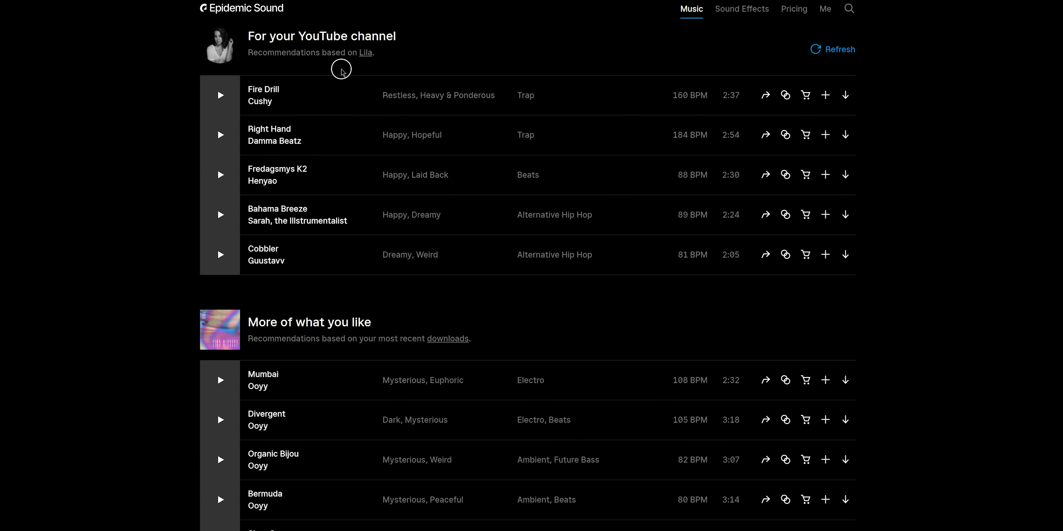
mouse_move(439, 347)
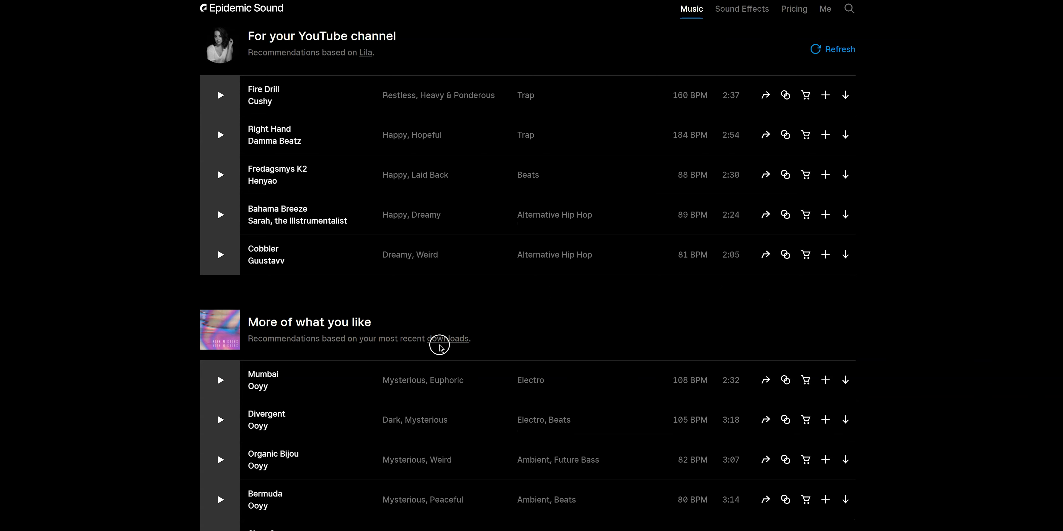
mouse_move(494, 338)
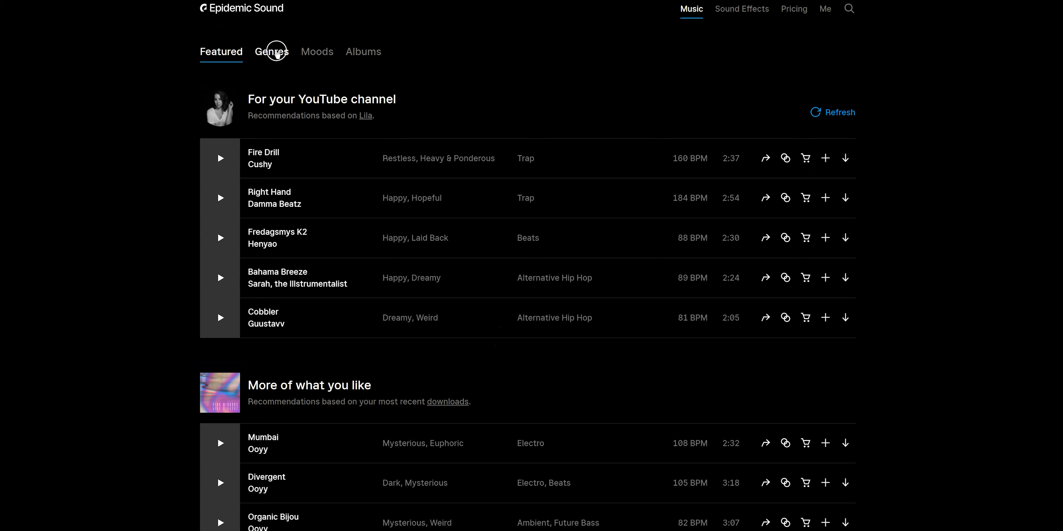
click(271, 52)
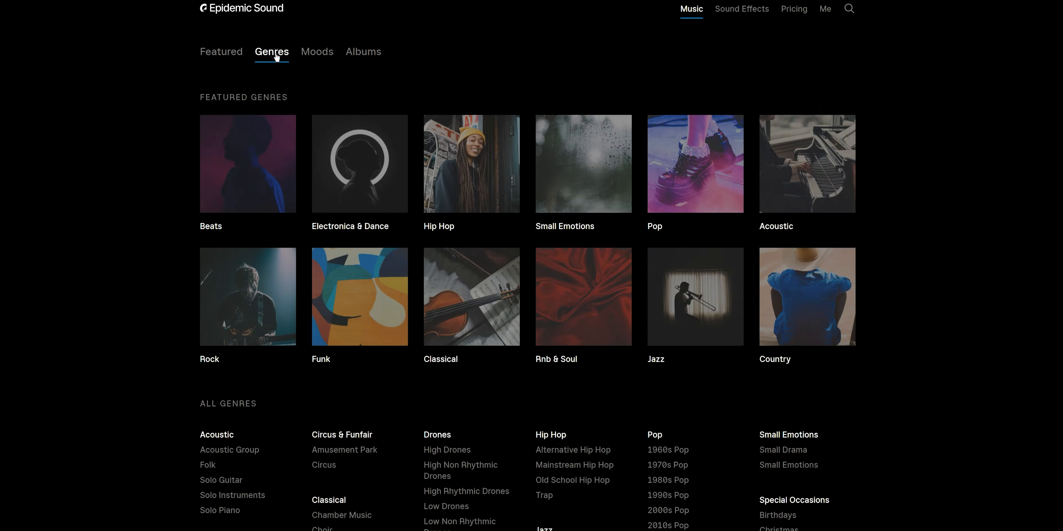
click(363, 51)
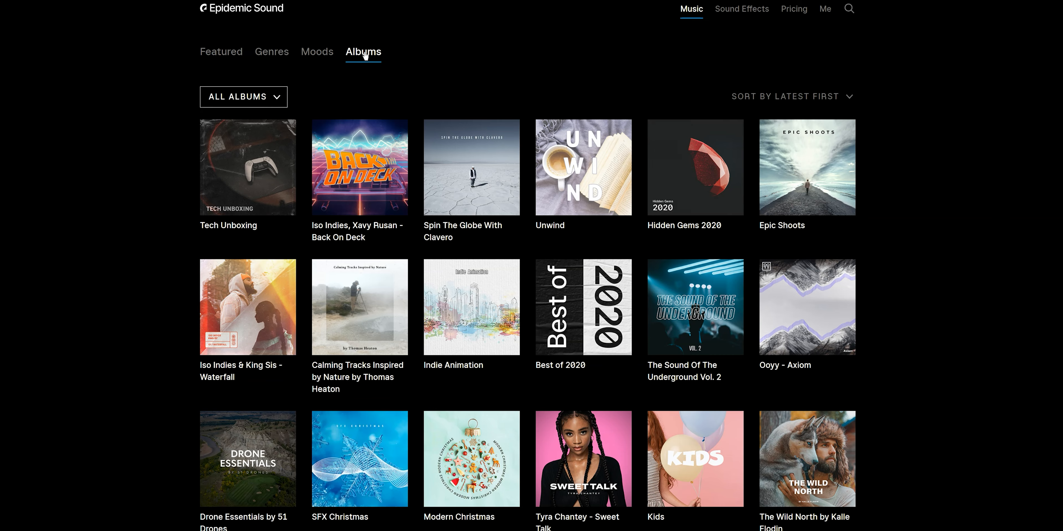
click(242, 96)
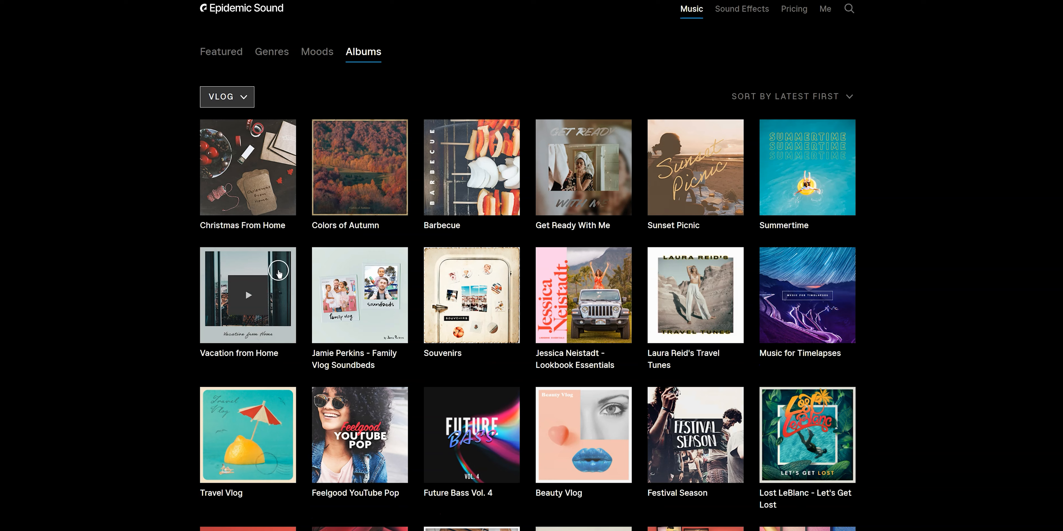
mouse_move(764, 248)
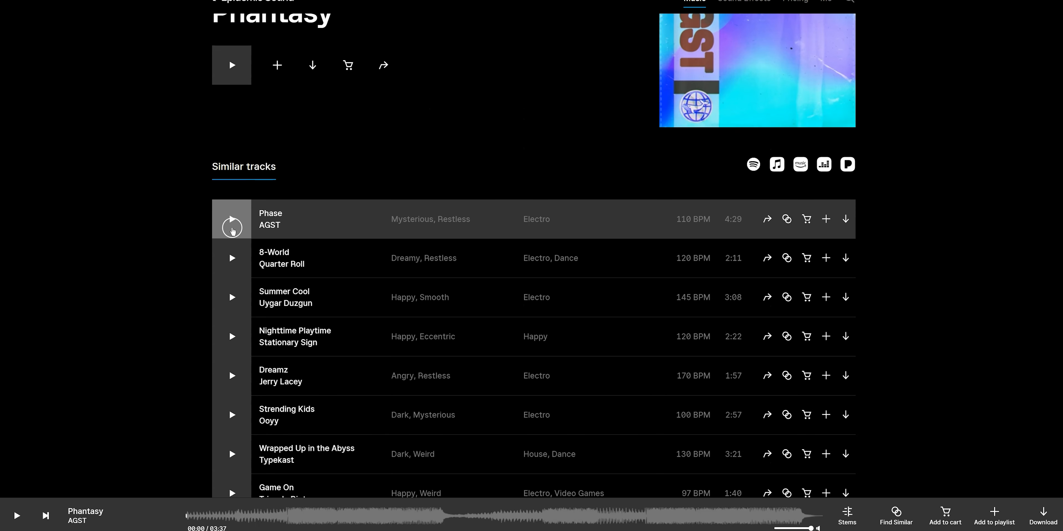
Step: Play Phase by AGST, keep the Full mix stem and download it
click(232, 219)
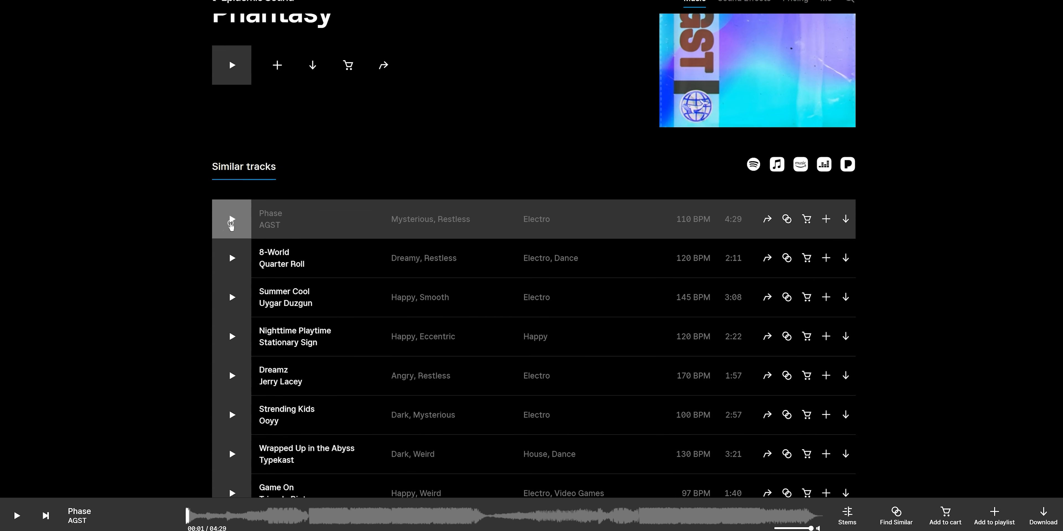
click(846, 513)
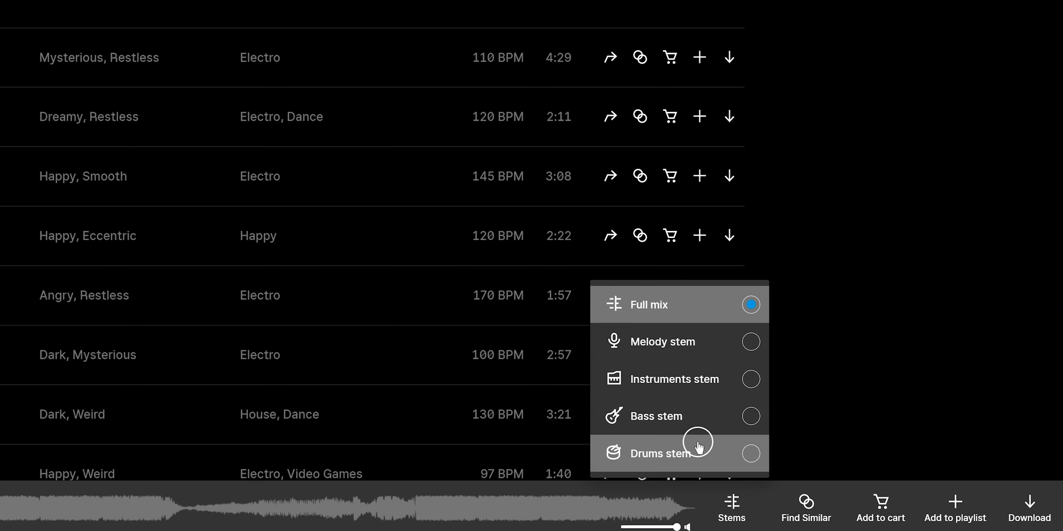
mouse_move(1028, 507)
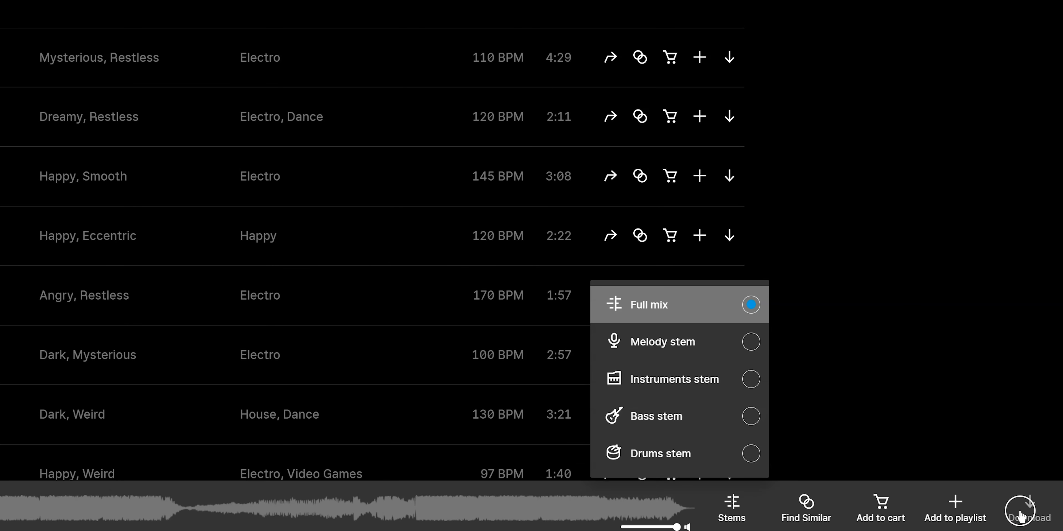
click(1036, 505)
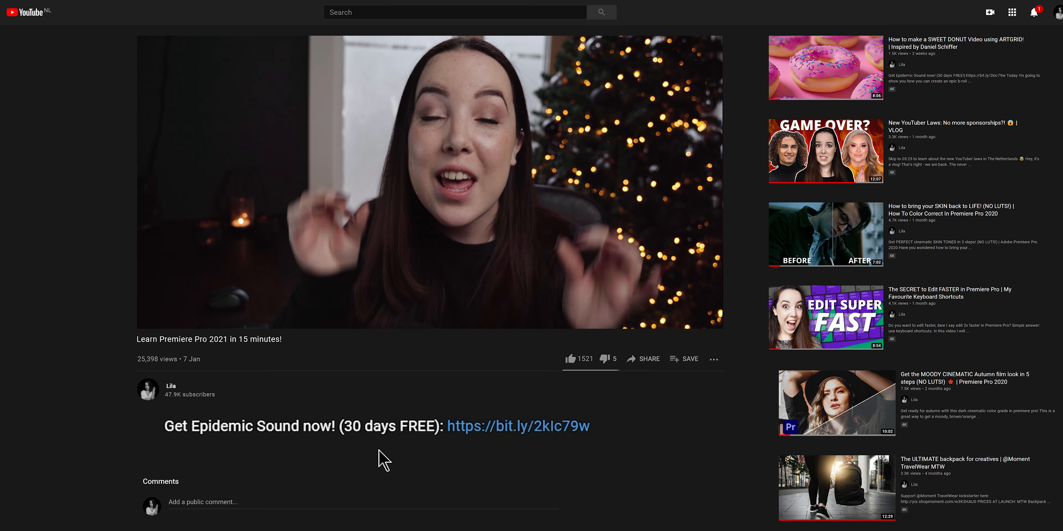
mouse_move(488, 451)
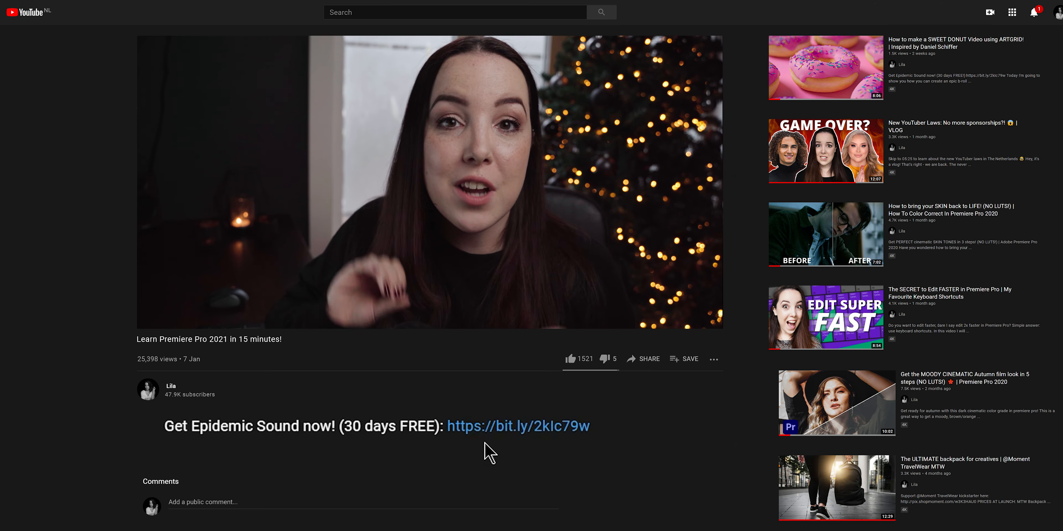
click(518, 427)
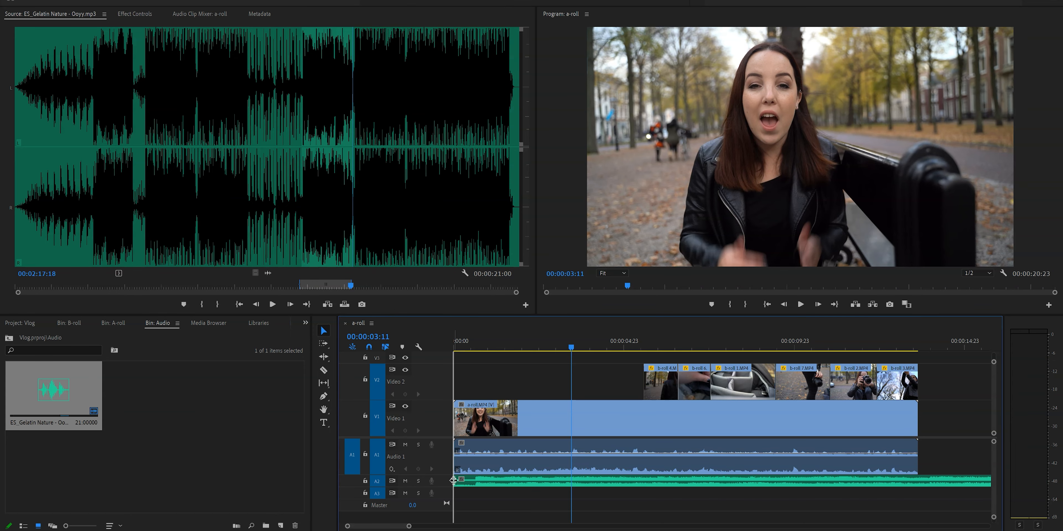
Step: Lower the background music clip's Volume Level to -18.5 dB in Effect Controls
drag(458, 481, 474, 481)
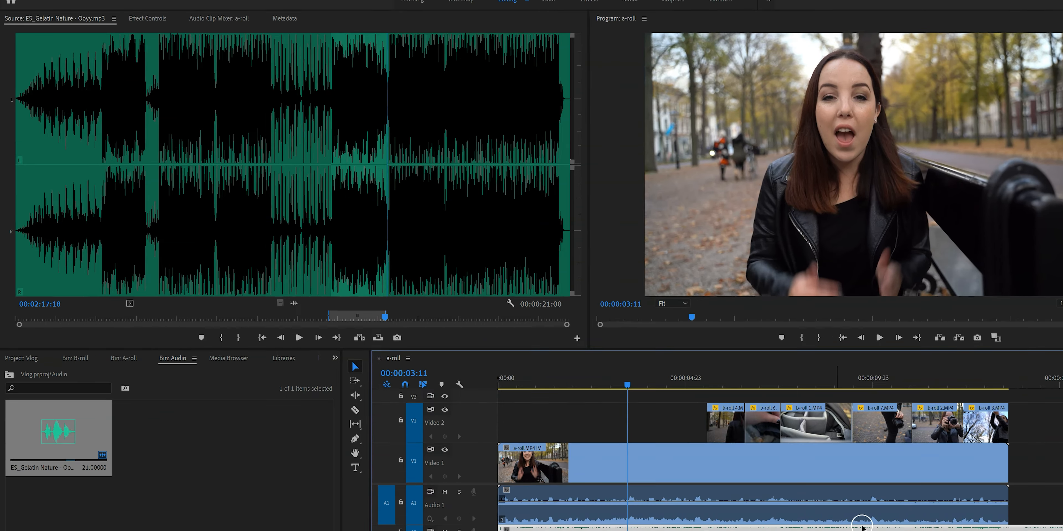
click(147, 18)
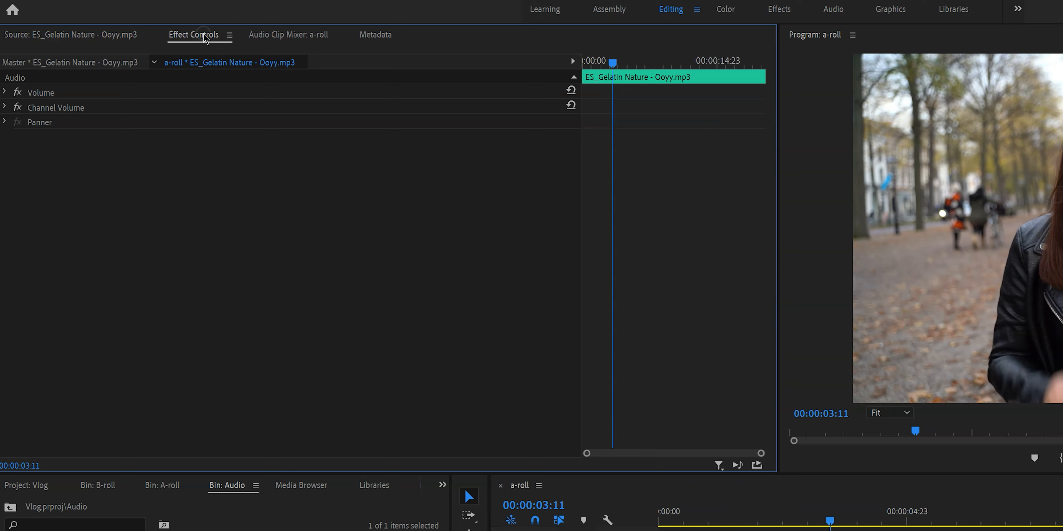
click(5, 93)
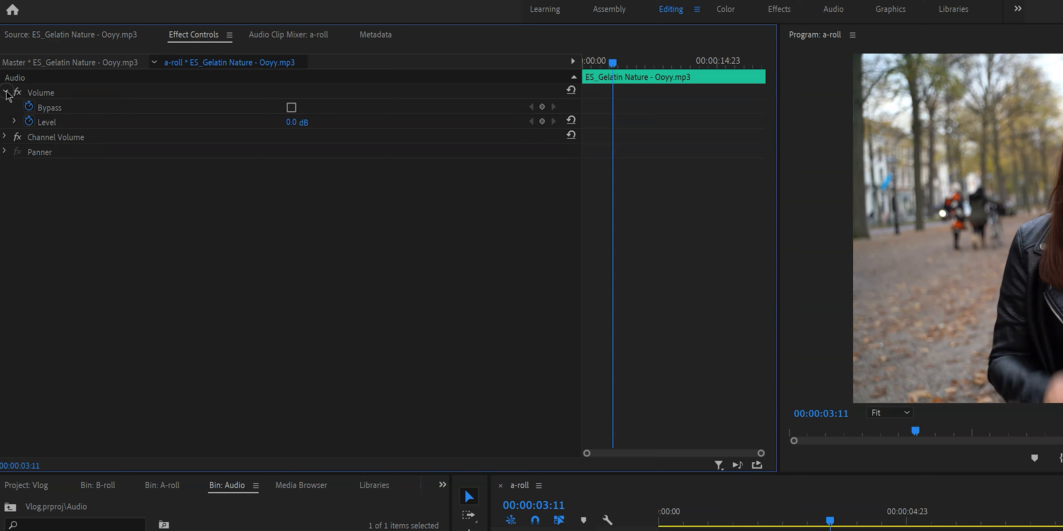
click(30, 122)
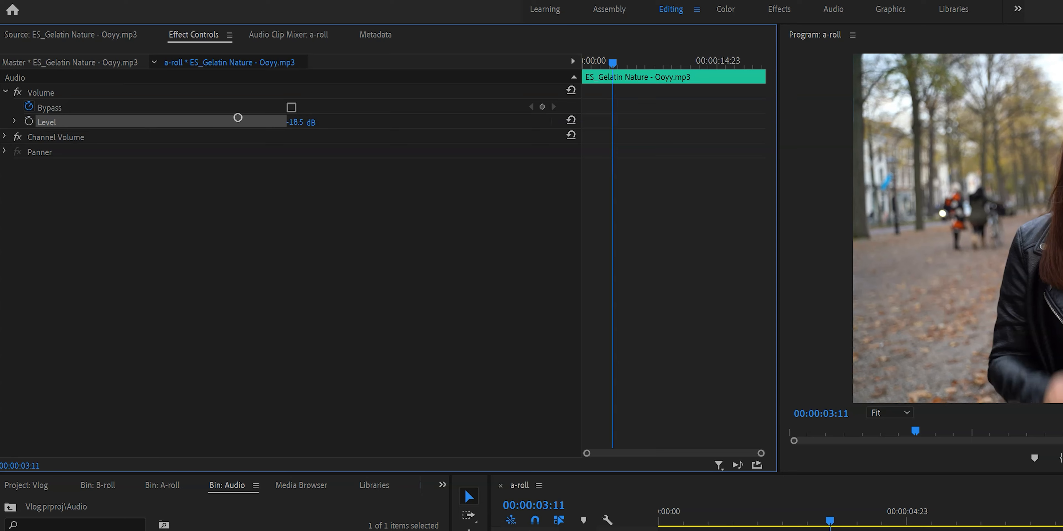
drag(238, 117, 234, 117)
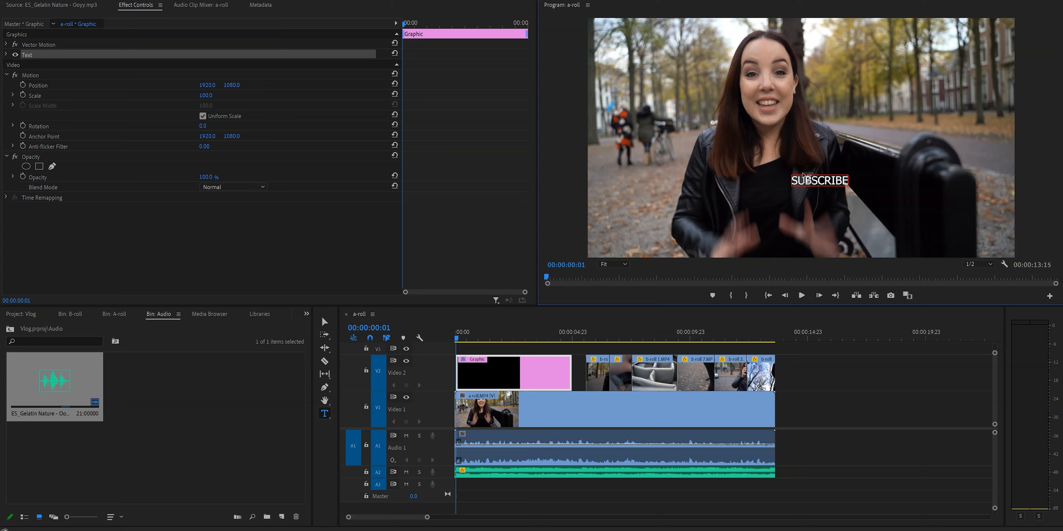
Step: Format the SUBSCRIBE title as large Montserrat ExtraBold text
click(818, 180)
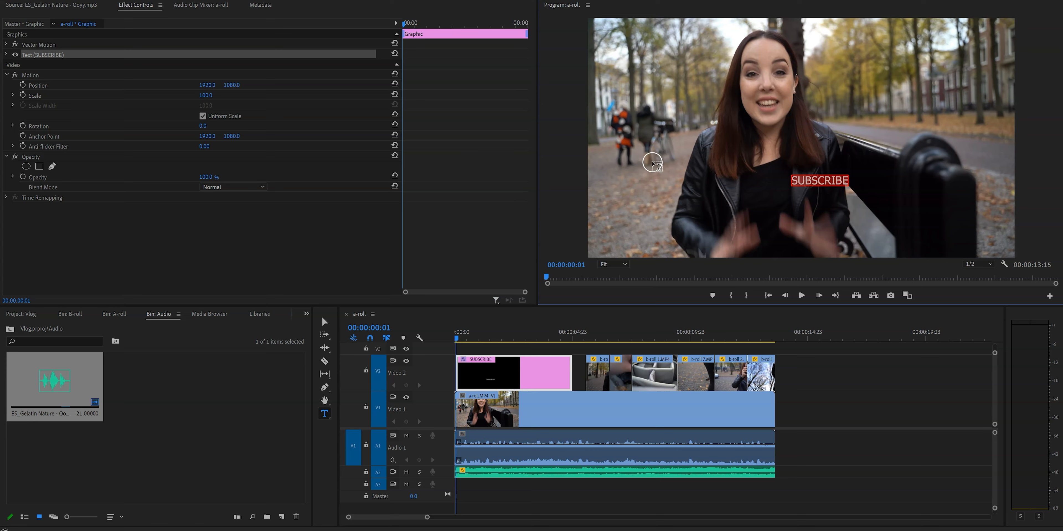
click(6, 55)
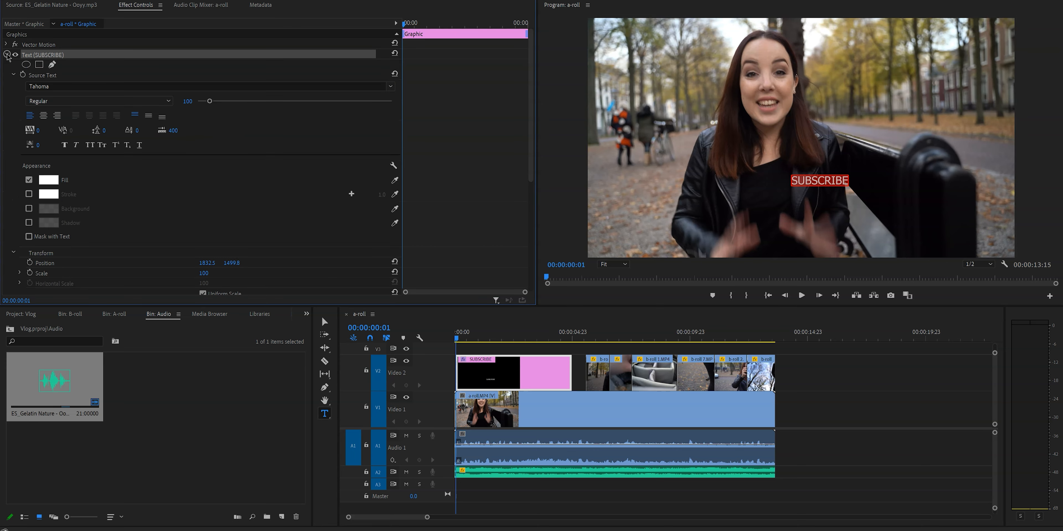
click(390, 86)
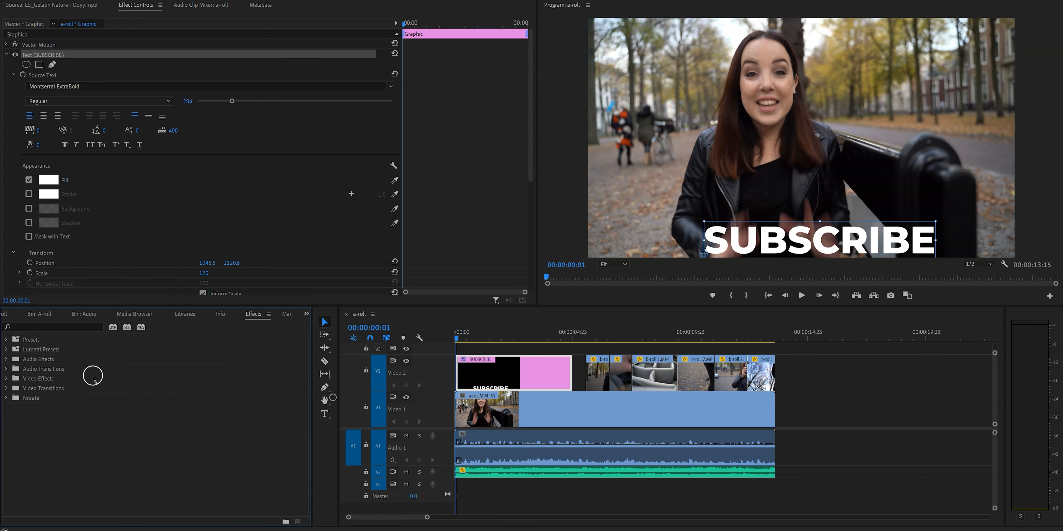
text(BLUR)
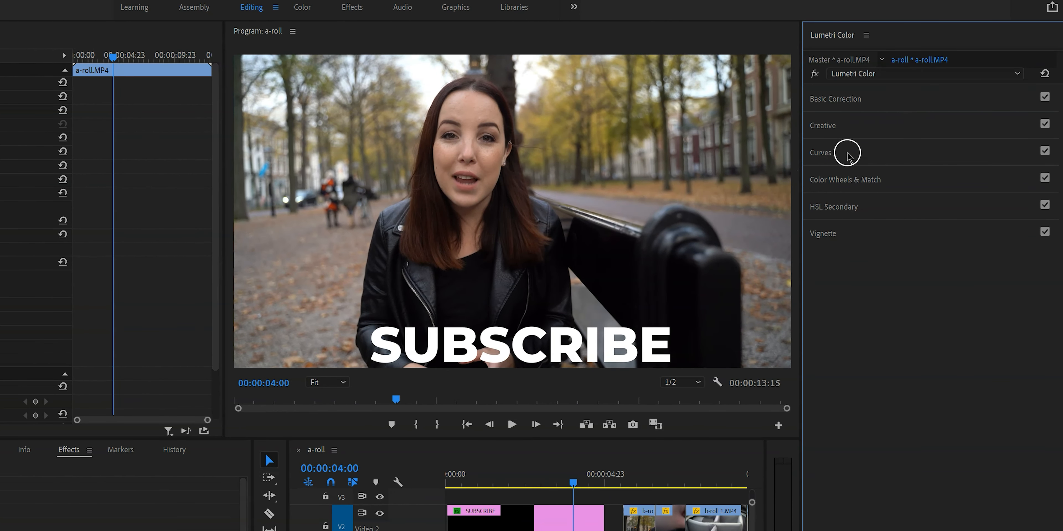
mouse_move(837, 105)
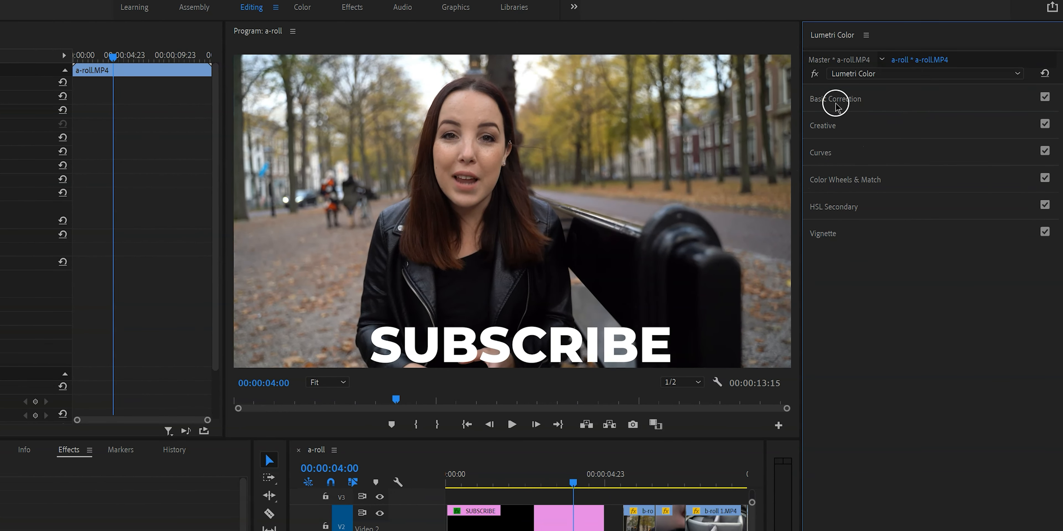
Step: Cool the a-roll's Basic Correction Temperature to -7.8 and tweak Contrast in Lumetri
click(836, 99)
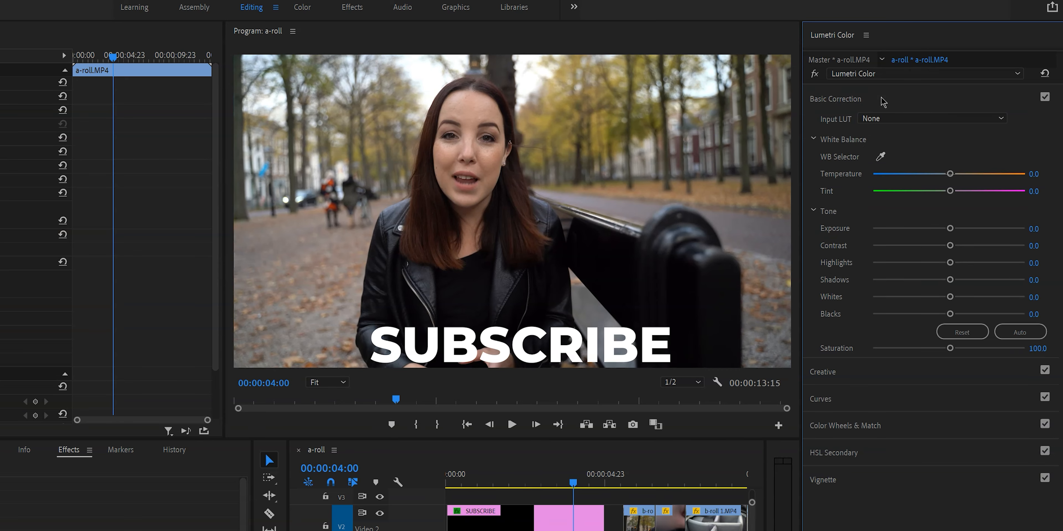
drag(948, 173, 941, 173)
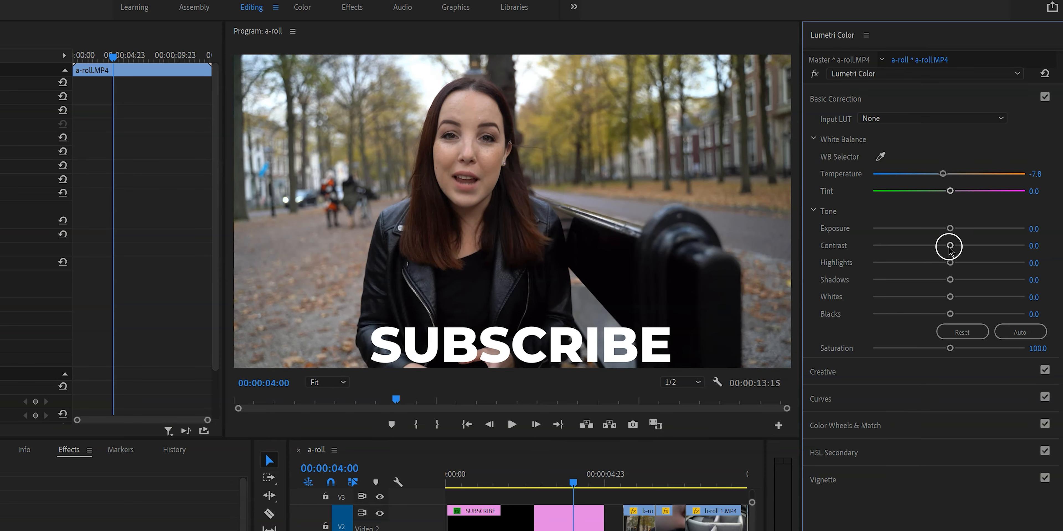
drag(930, 174, 947, 154)
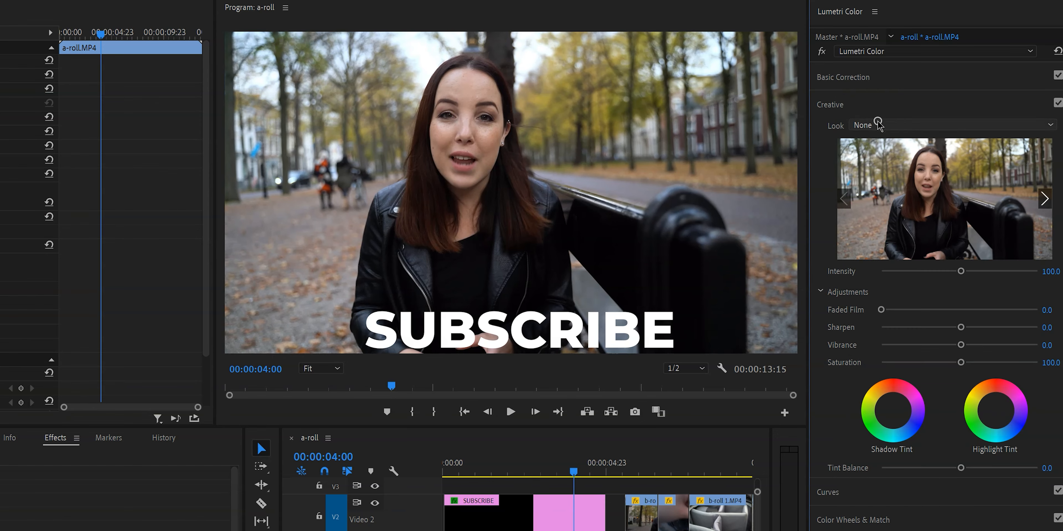
Step: Apply the Kodak 5218 Kodak 2395 creative look at 51.7 intensity to the a-roll clip
click(1044, 198)
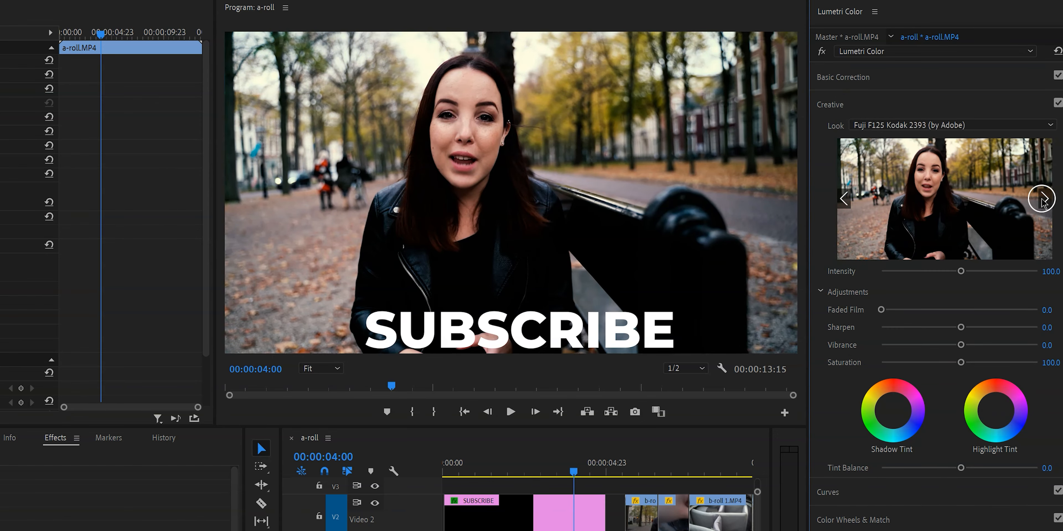
click(1043, 199)
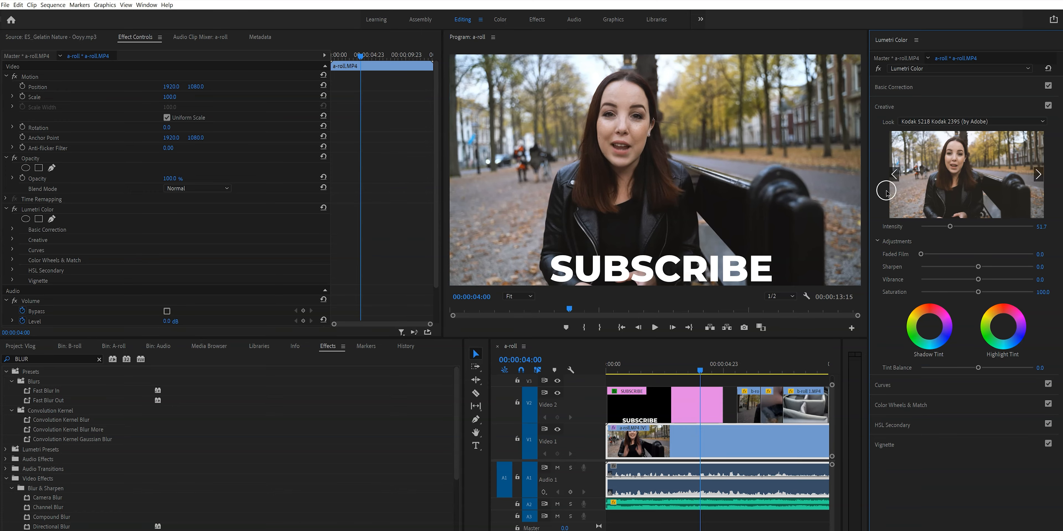
mouse_move(728, 350)
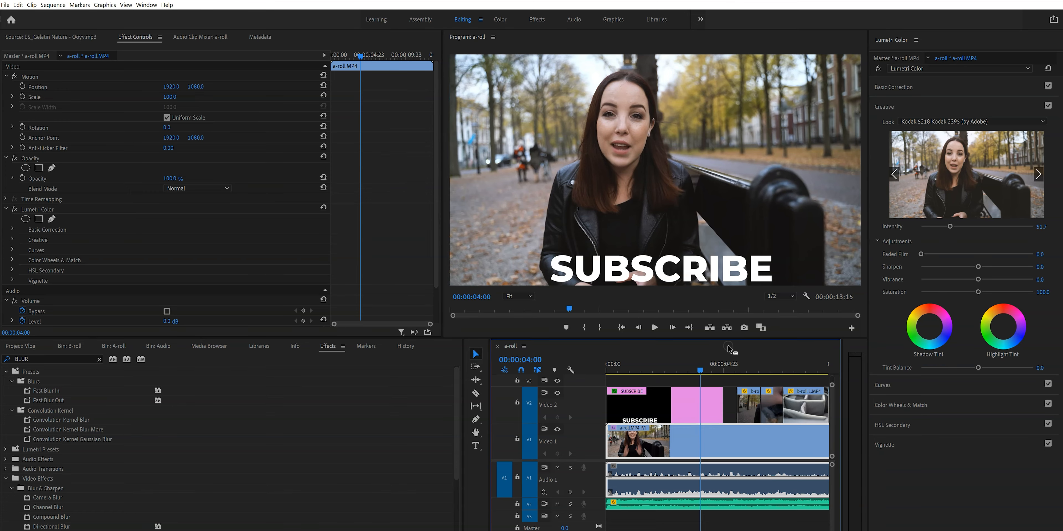
click(7, 5)
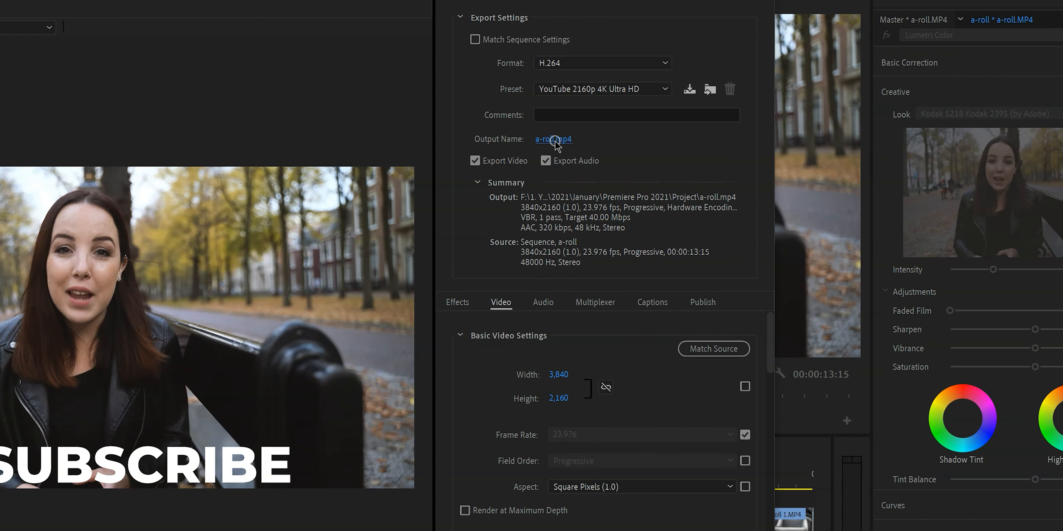
Step: Start encoding the a-roll as 3840×2160 H.264 with the YouTube 2160p 4K preset
click(703, 440)
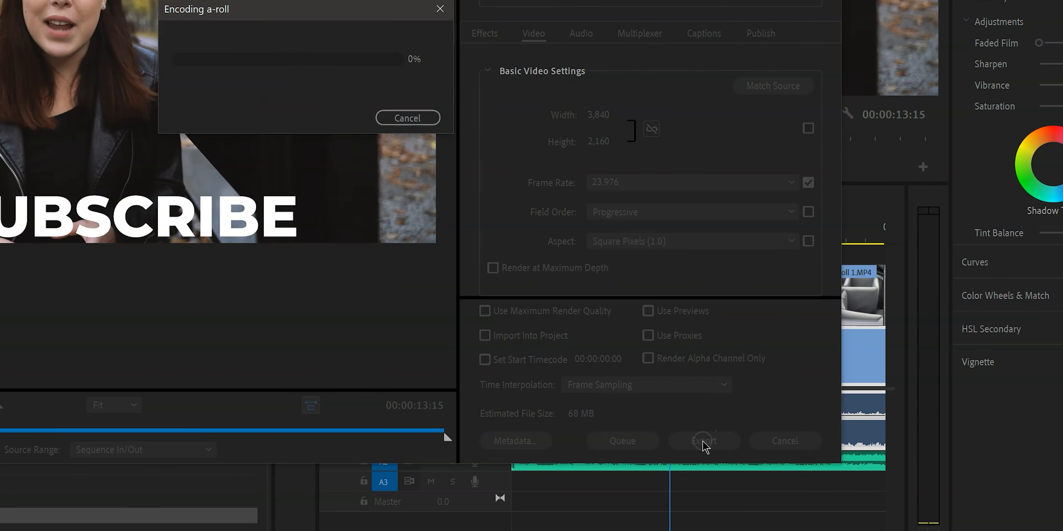